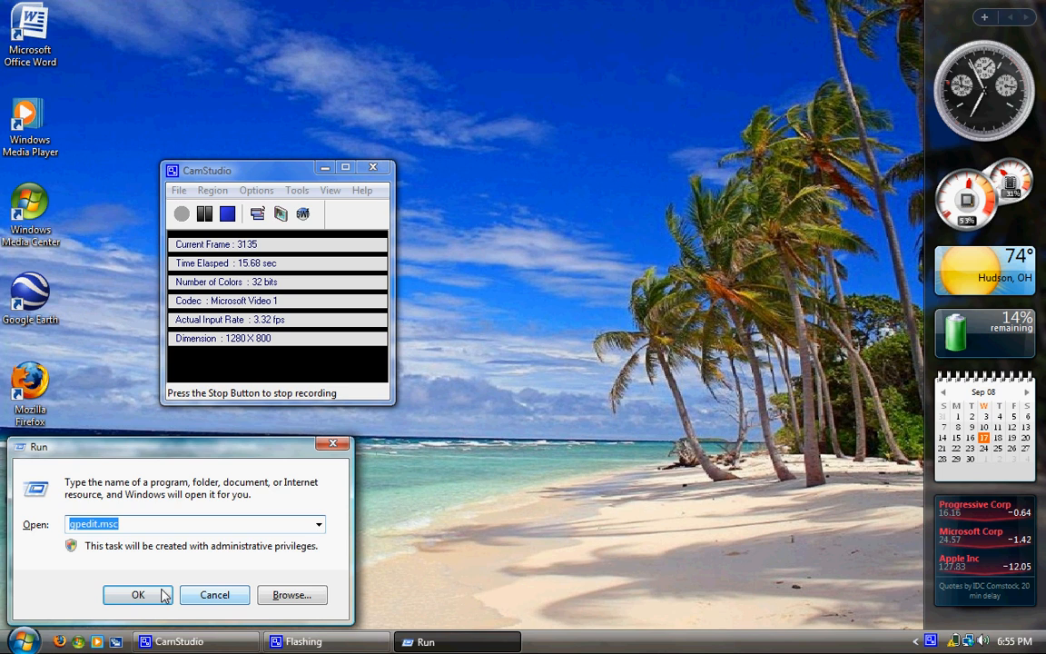
Dismiss the gpedit.msc Run box and the YouTube file's Properties, and close the Start menu again.
click(138, 596)
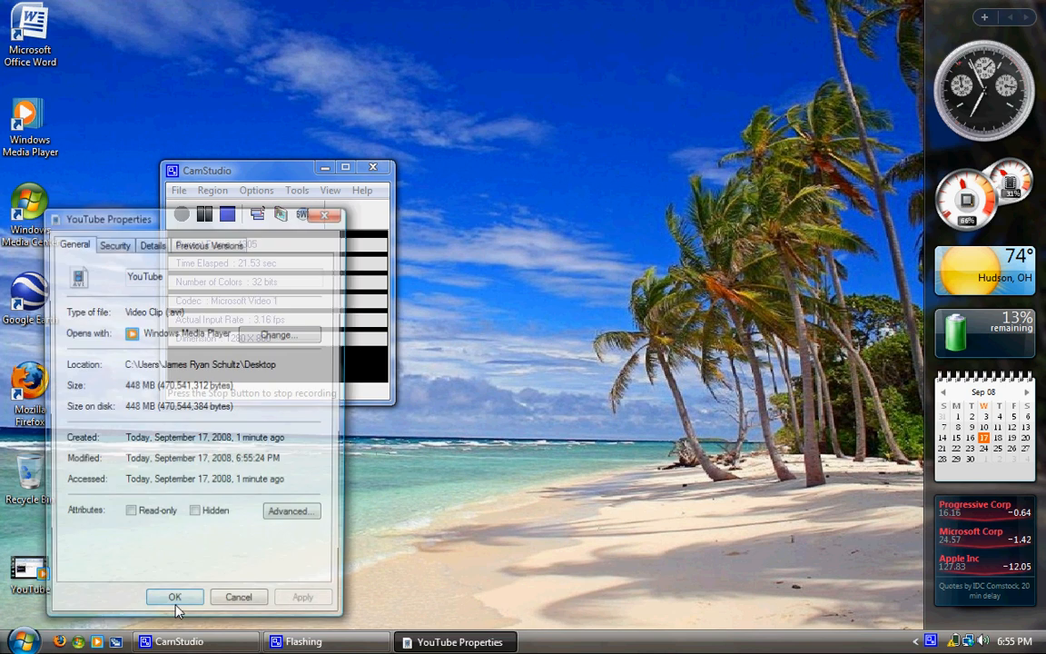
click(174, 596)
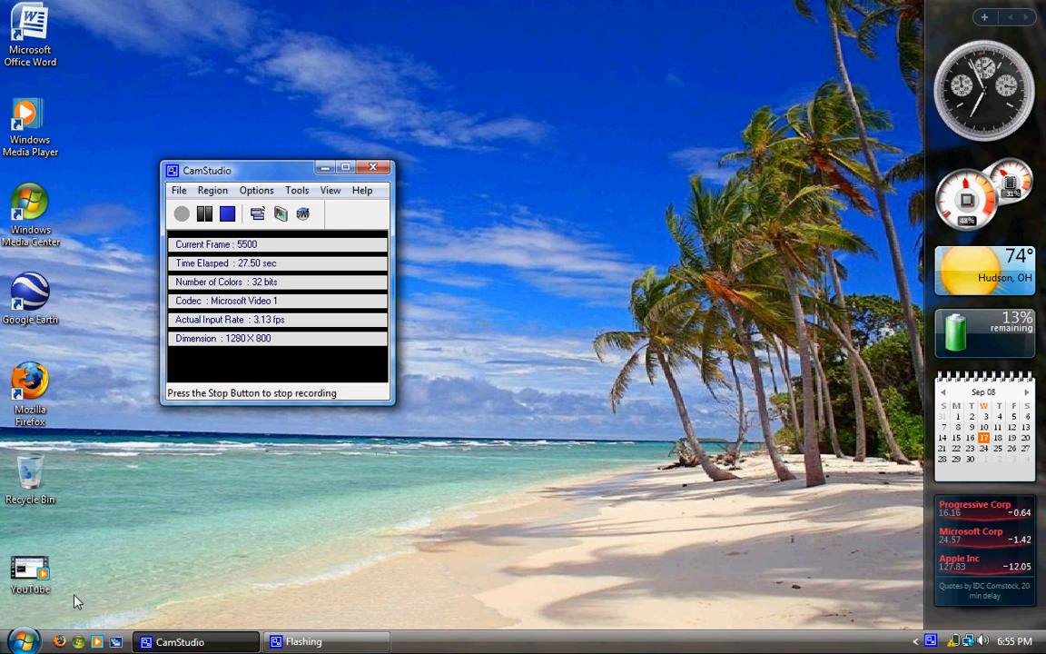
click(15, 641)
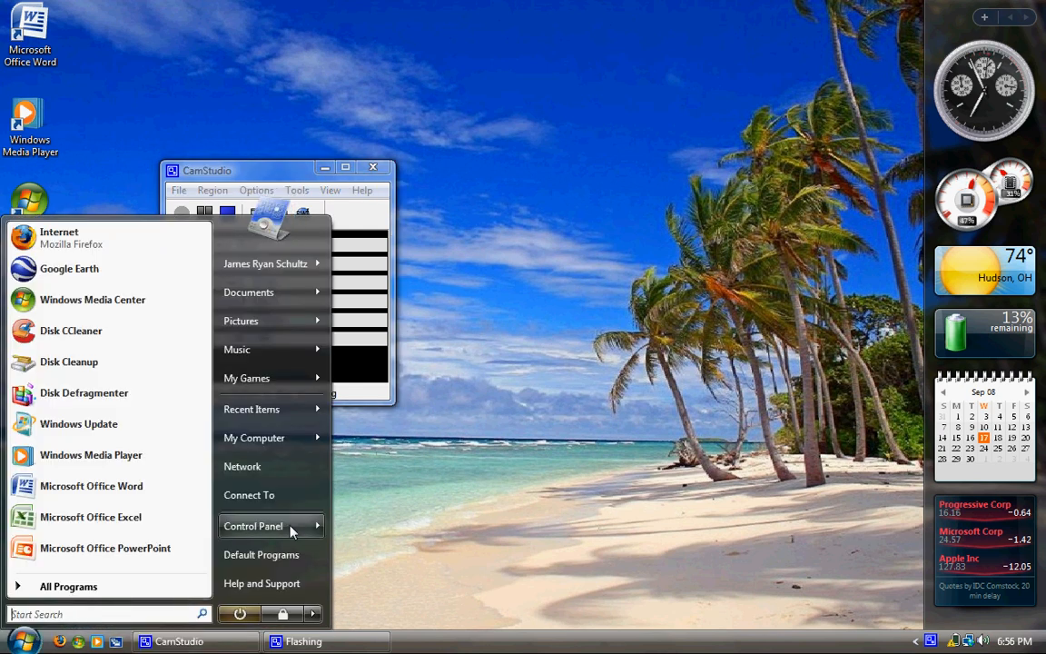
click(254, 527)
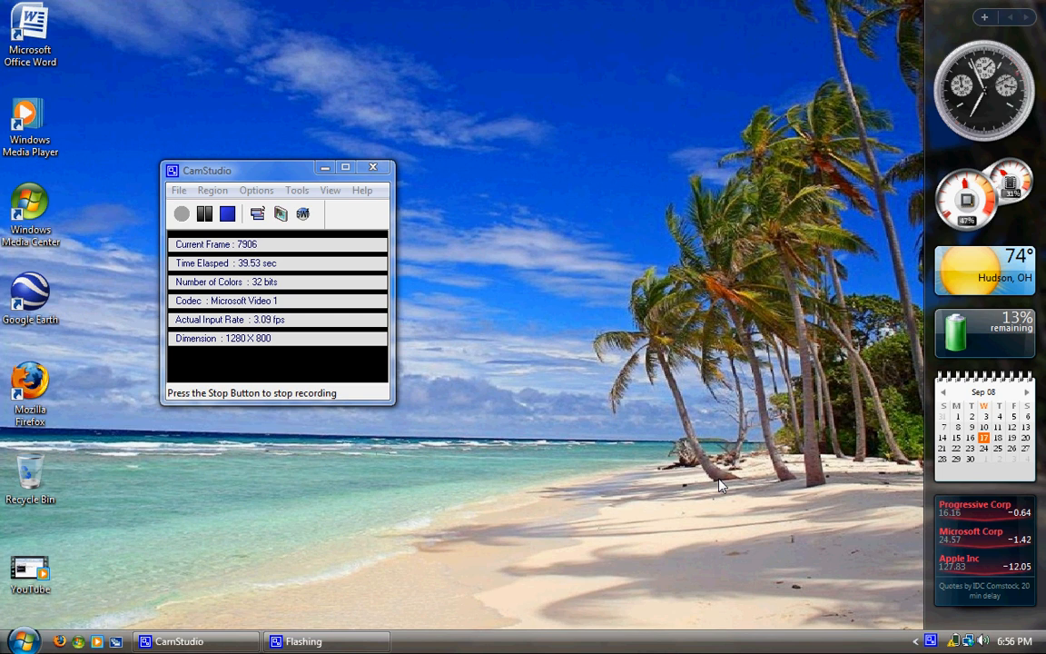
Run 'mmc' from the Run dialog to start an empty Management Console at Console Root.
click(18, 641)
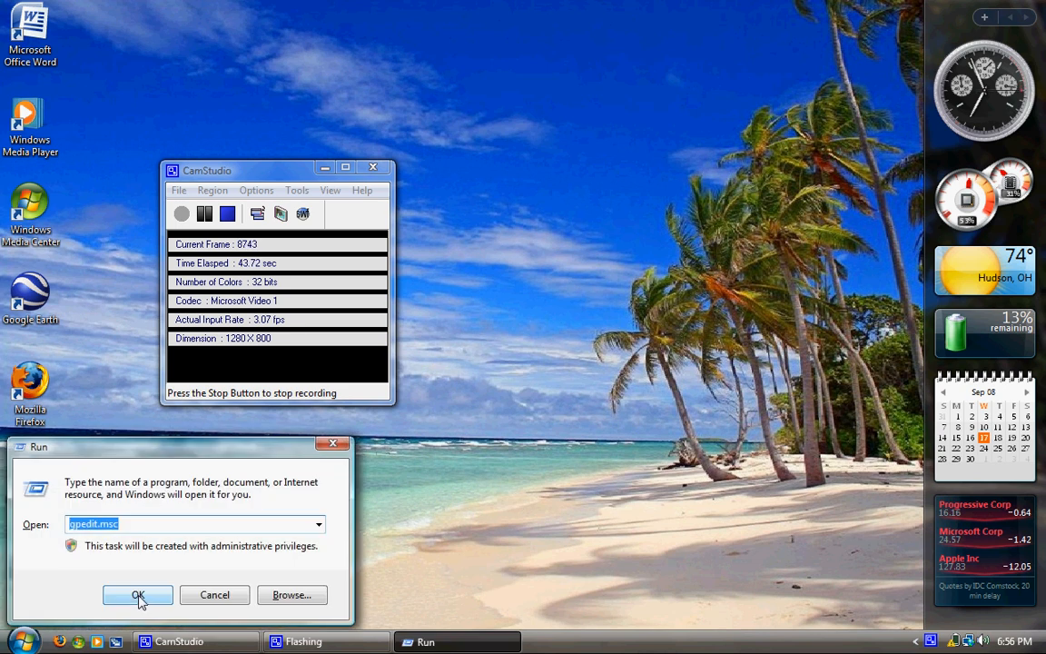
text(mmc)
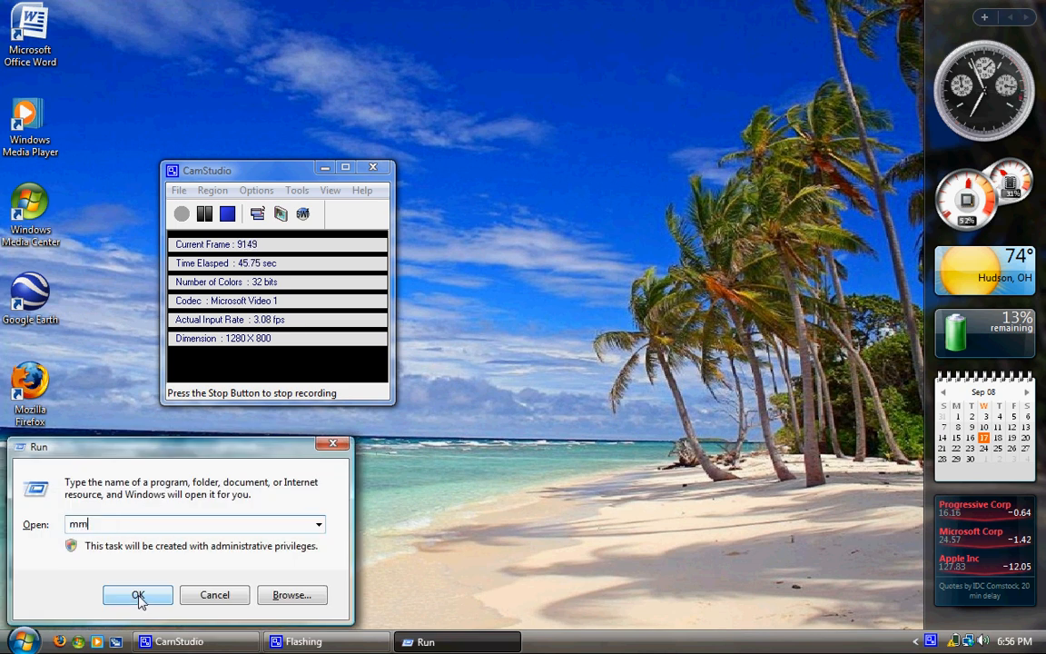
click(138, 596)
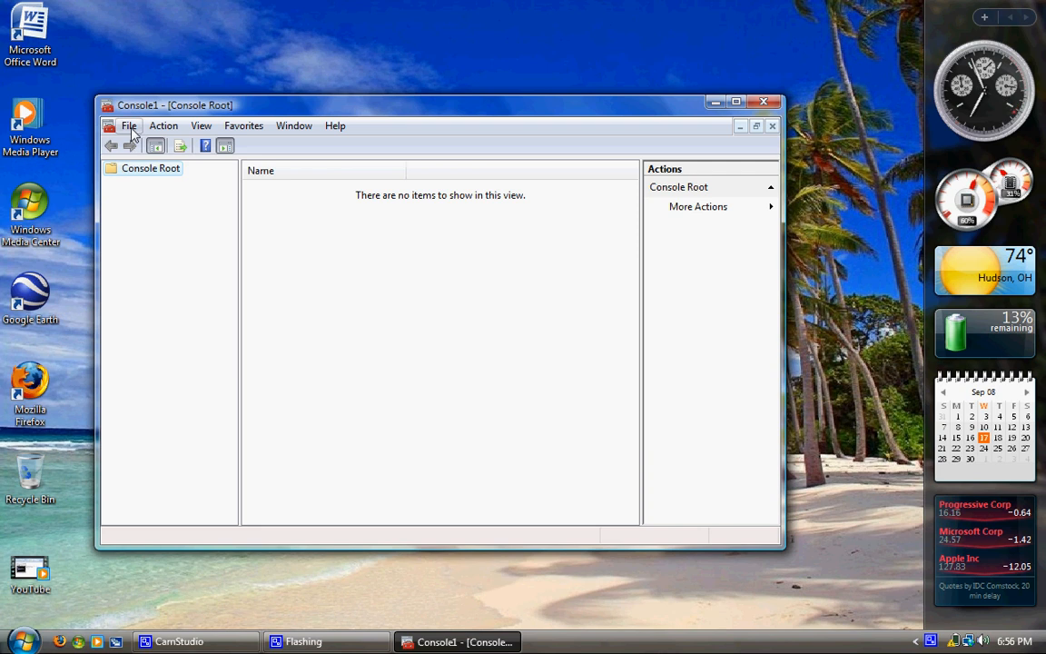
Add the Local Users and Groups (Local) snap-in under Console Root via Add/Remove Snap-in.
click(129, 125)
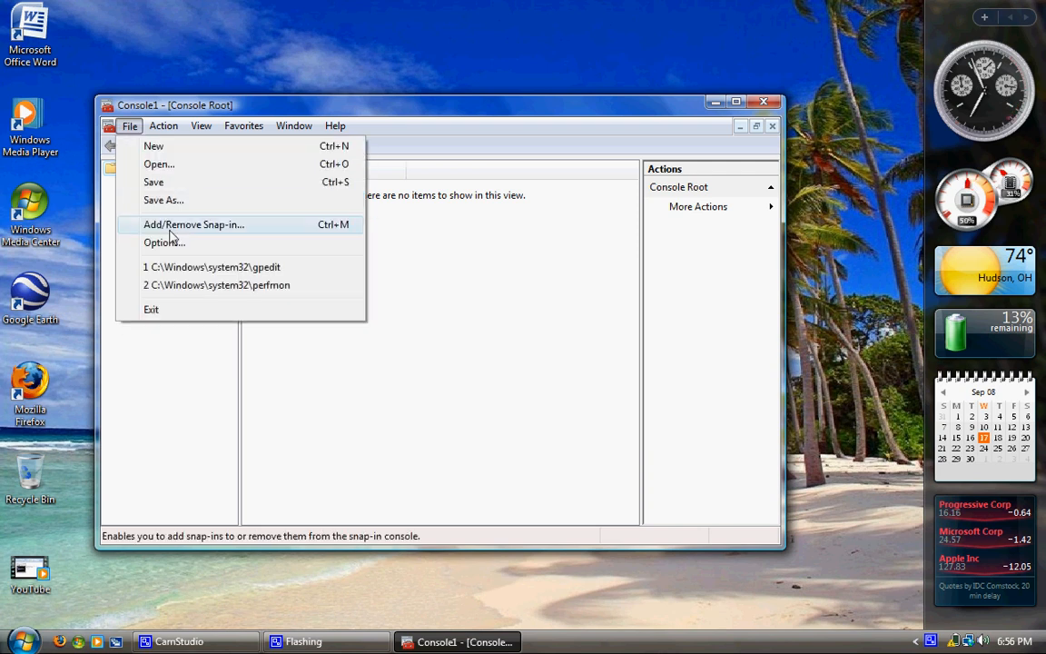
mouse_move(189, 238)
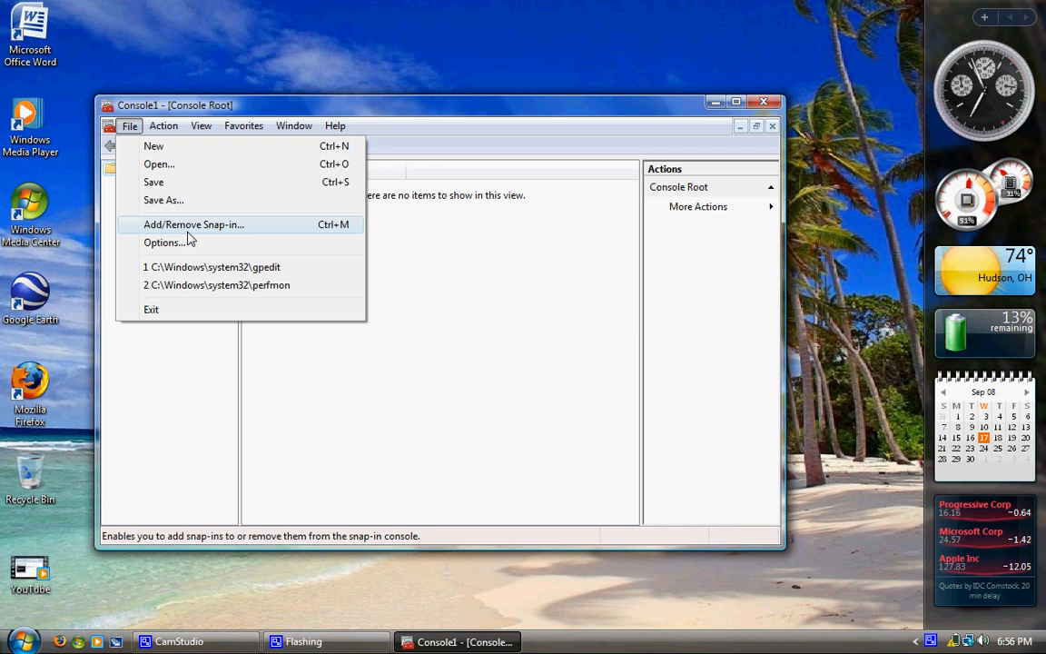
click(193, 225)
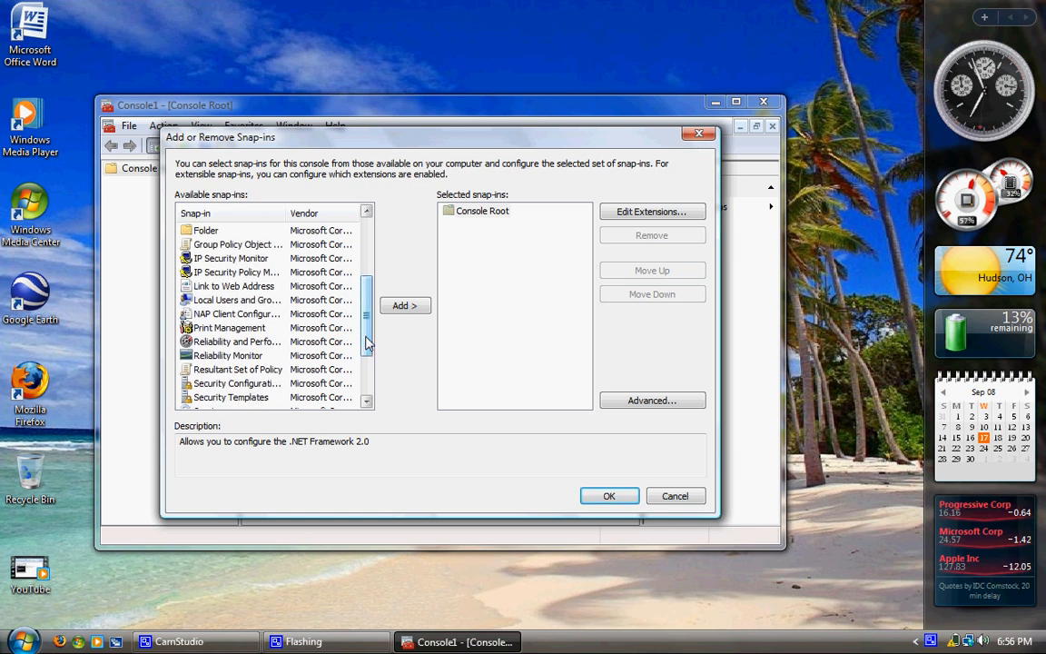
click(236, 300)
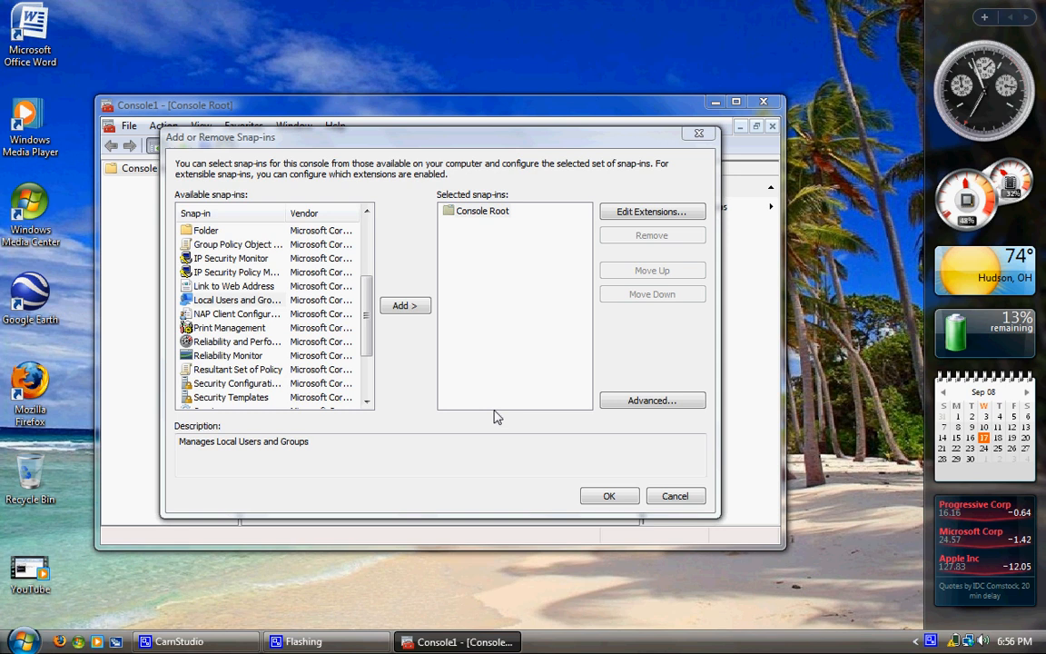
click(405, 306)
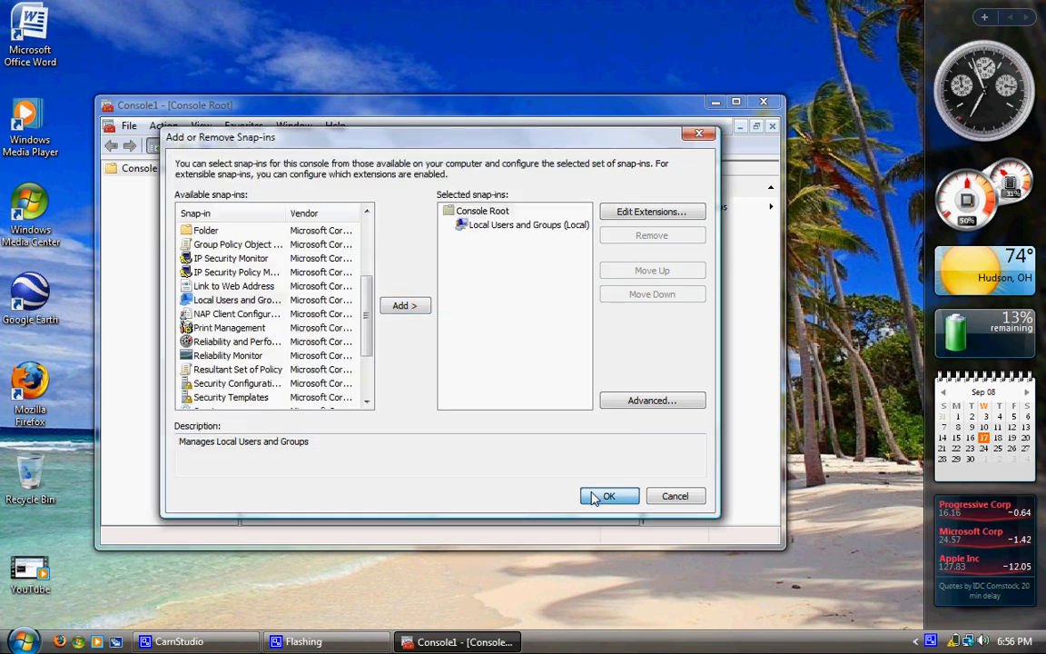
click(609, 496)
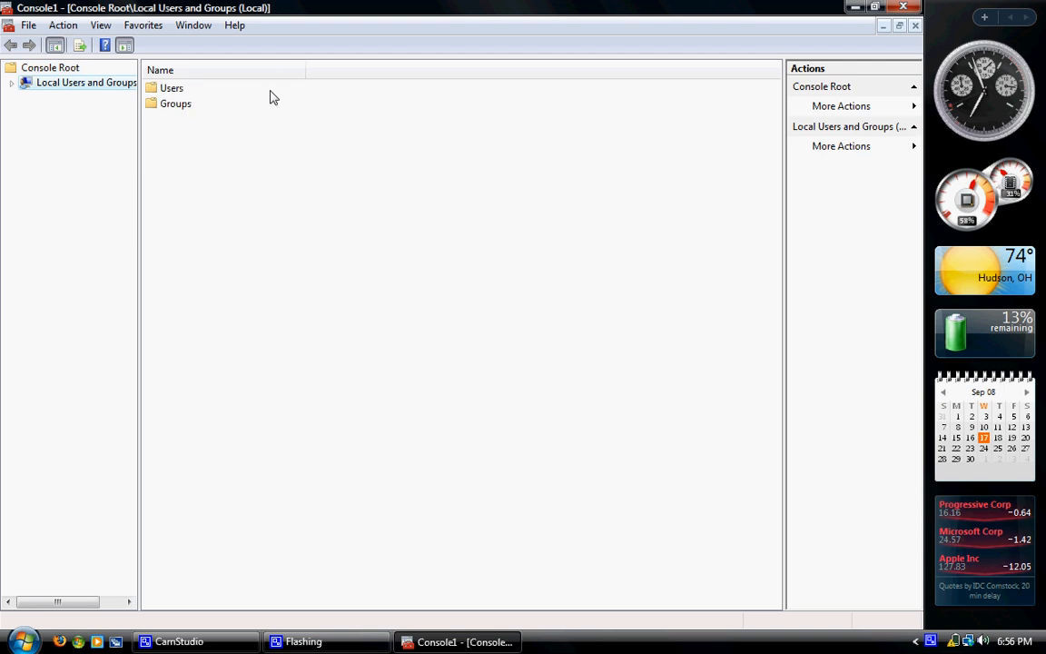
Show the Users list (Administrator, Guest, James Ryan Schultz) and bring up the context menu on James Ryan Schultz.
click(171, 87)
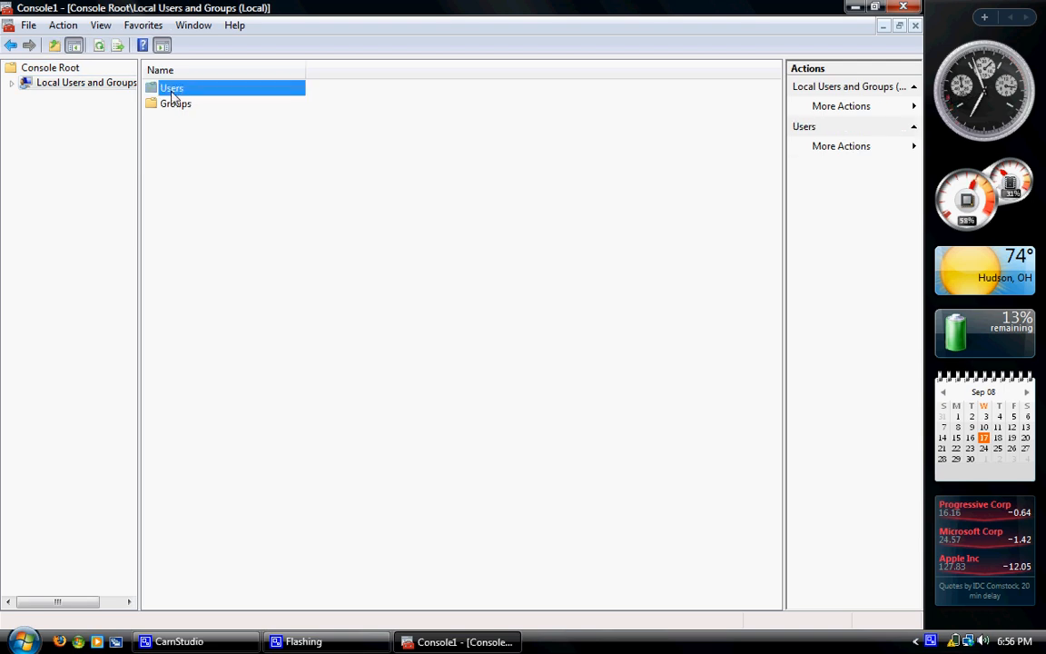
double_click(171, 87)
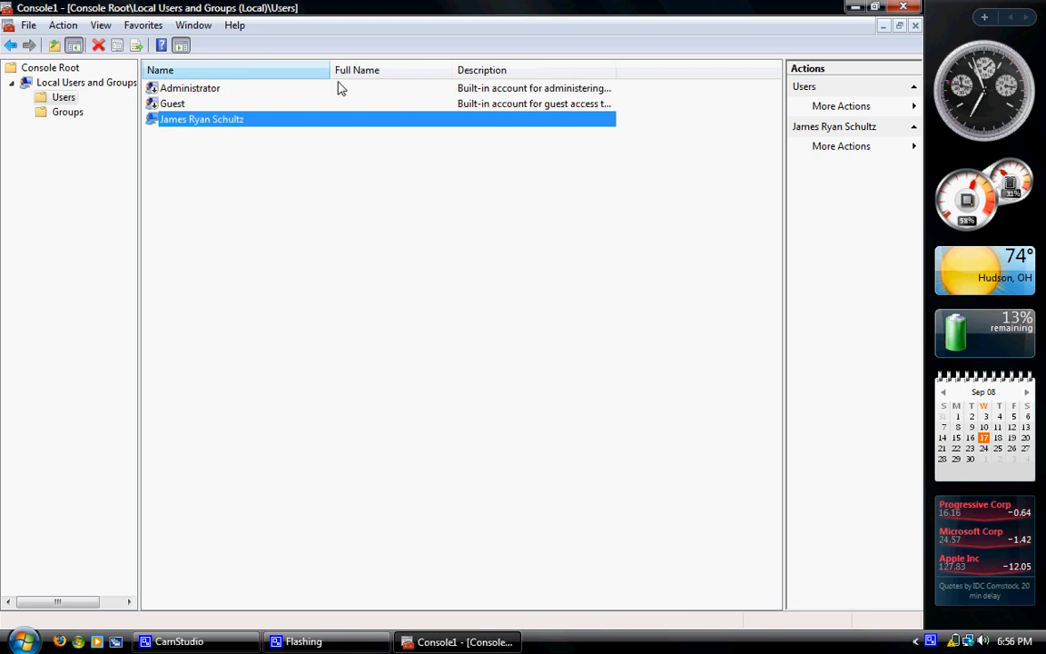
right_click(199, 120)
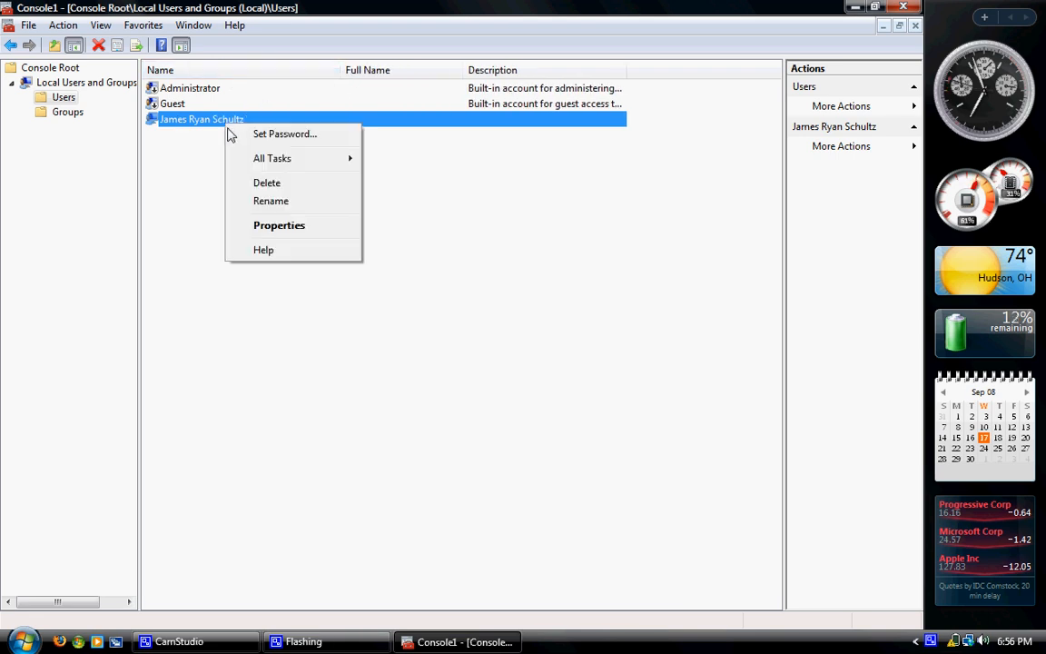
click(283, 134)
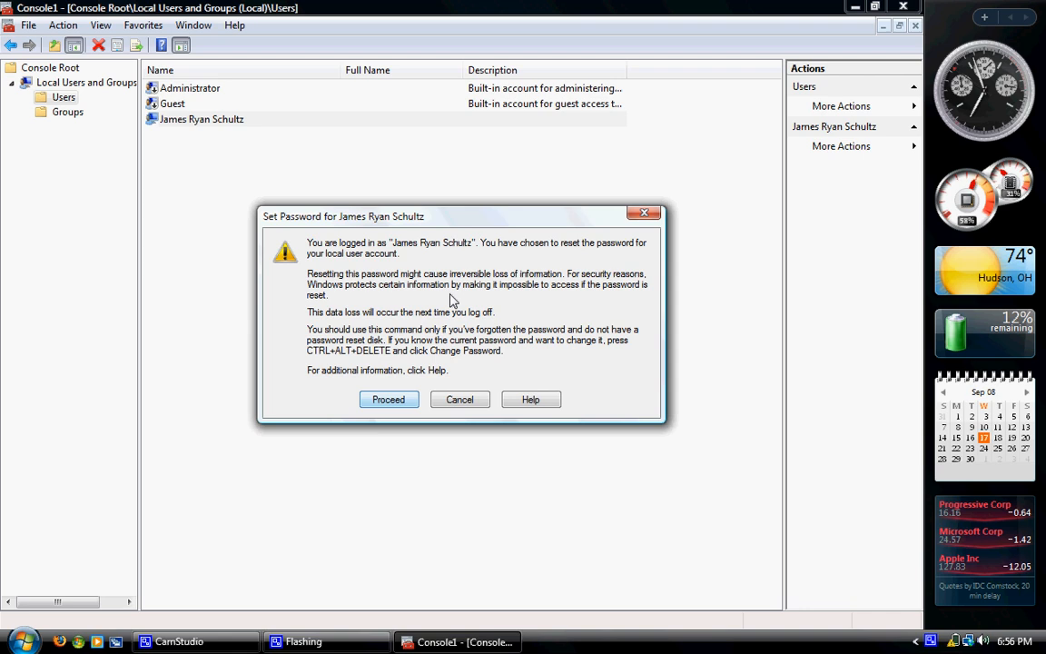
click(388, 400)
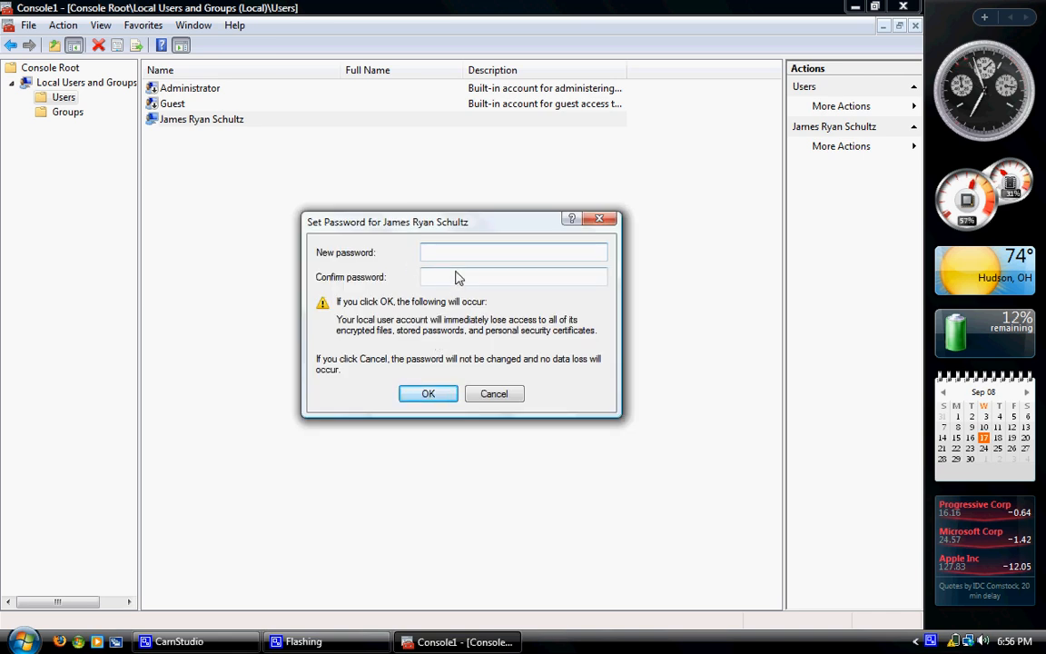
mouse_move(494, 392)
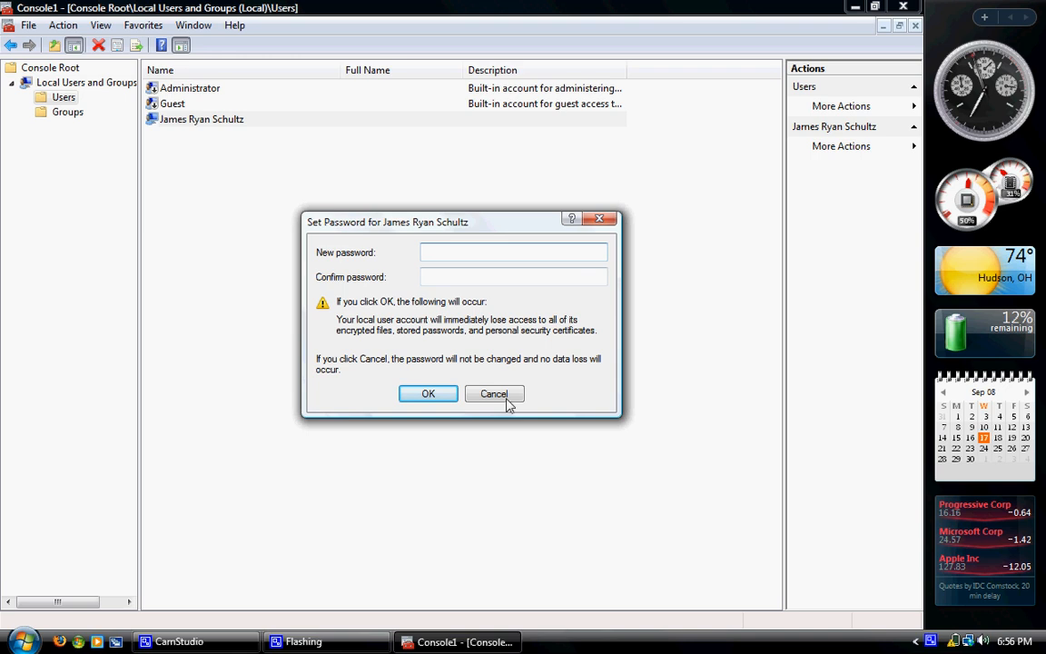
click(494, 392)
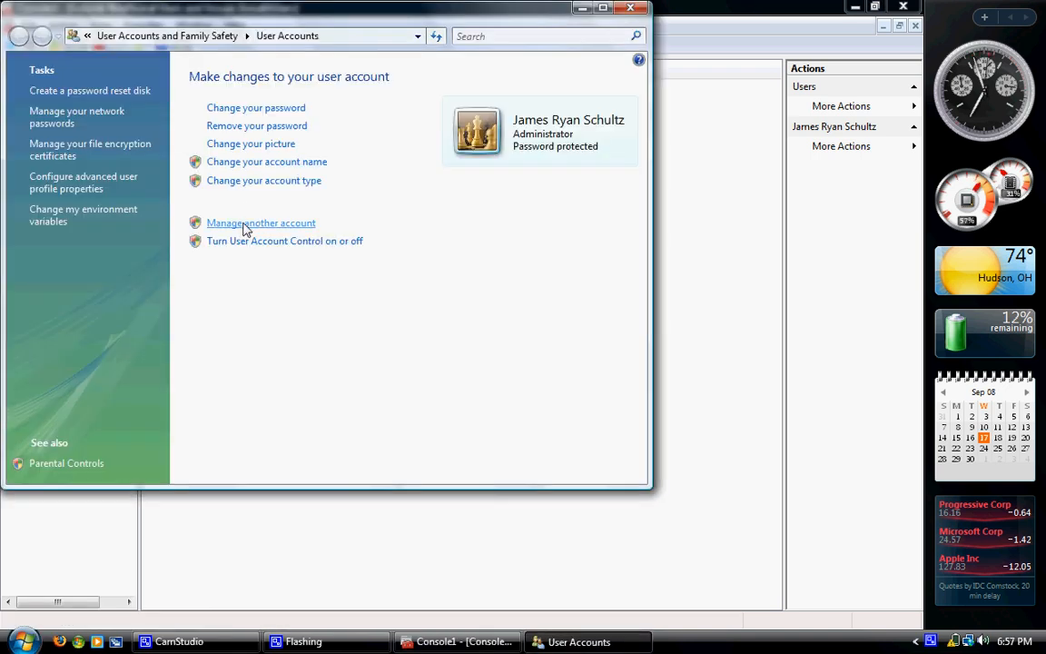
Create a new administrator account named Admin2 in Manage Accounts.
click(262, 221)
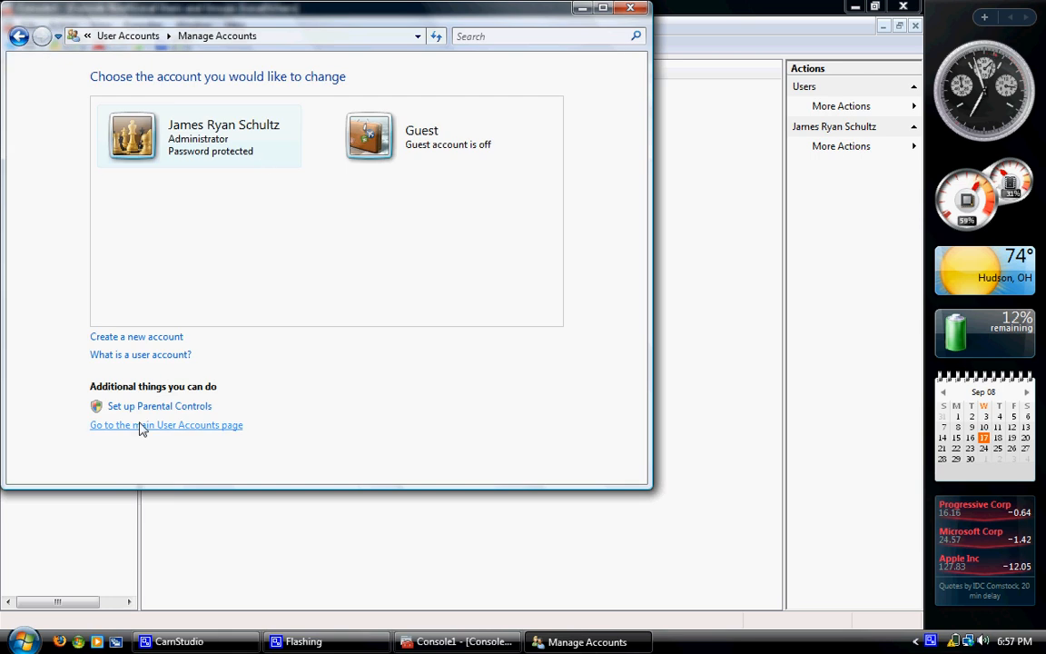
click(136, 336)
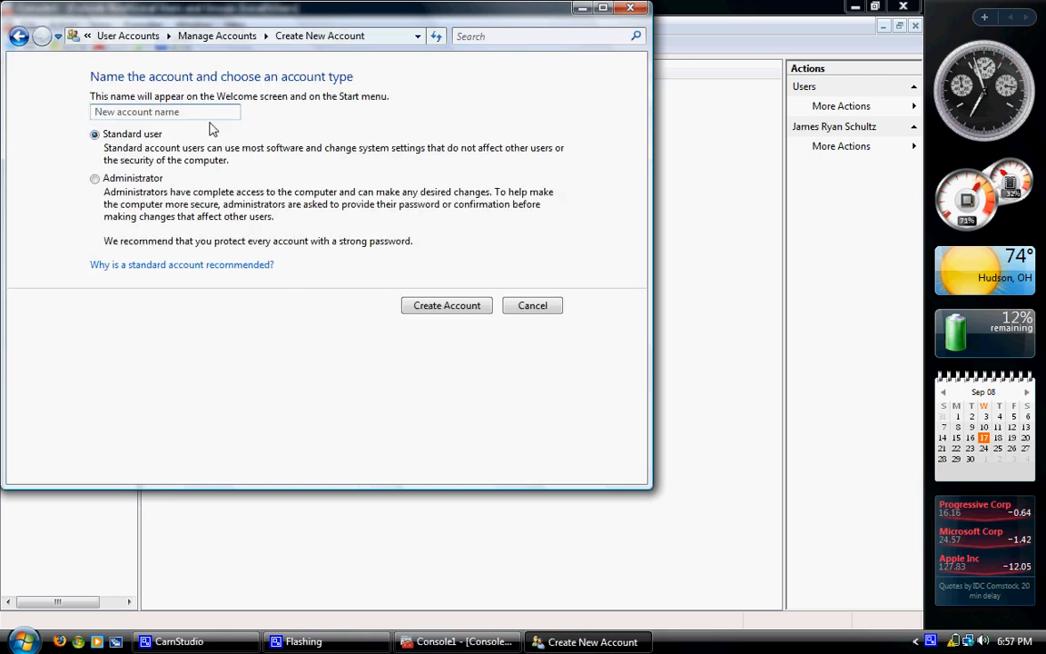
click(94, 177)
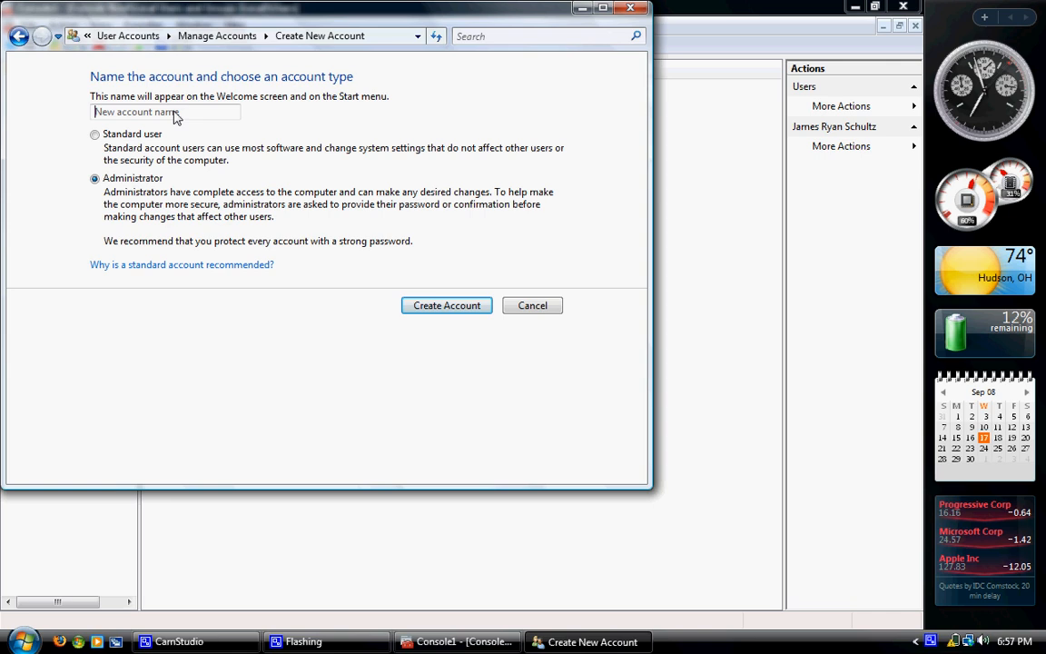
text(Admin2)
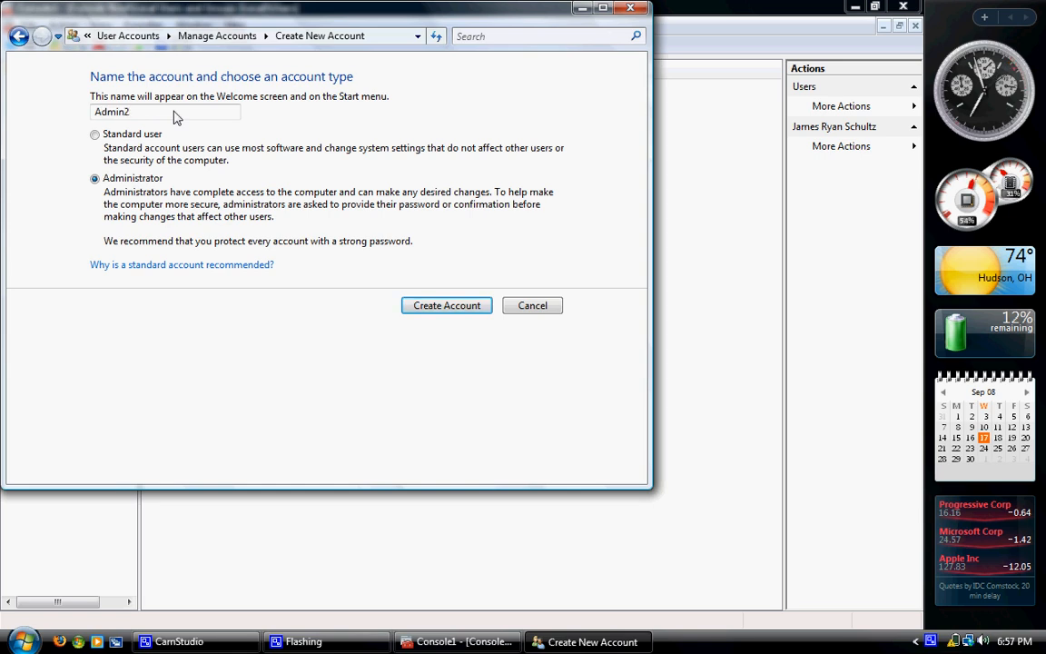
mouse_move(447, 305)
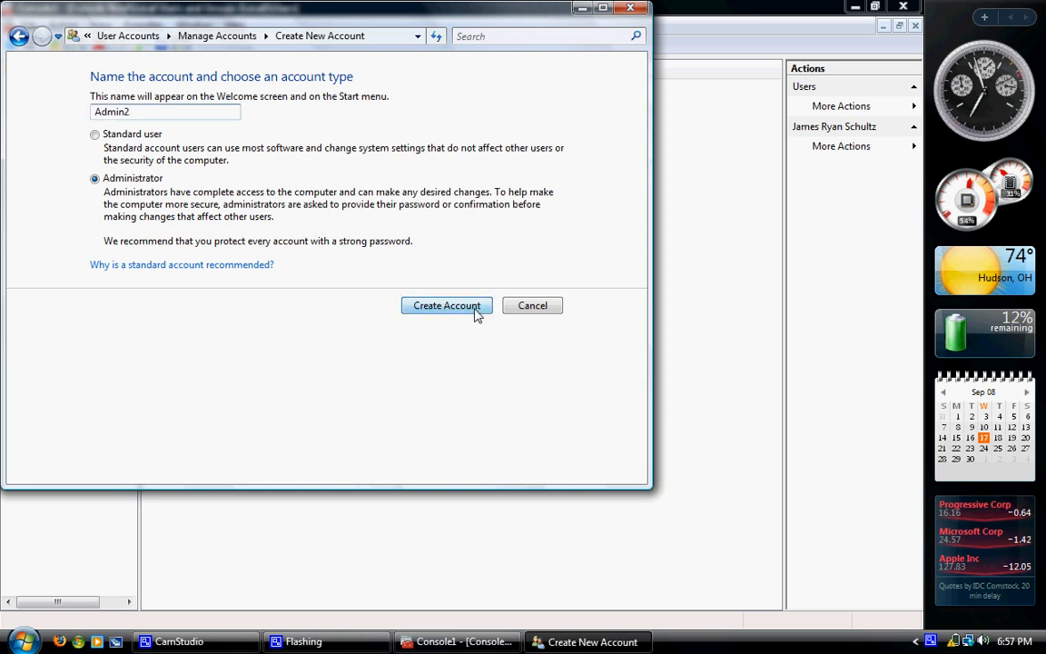
Give the Admin2 account a password through Create a password and confirm it.
click(447, 305)
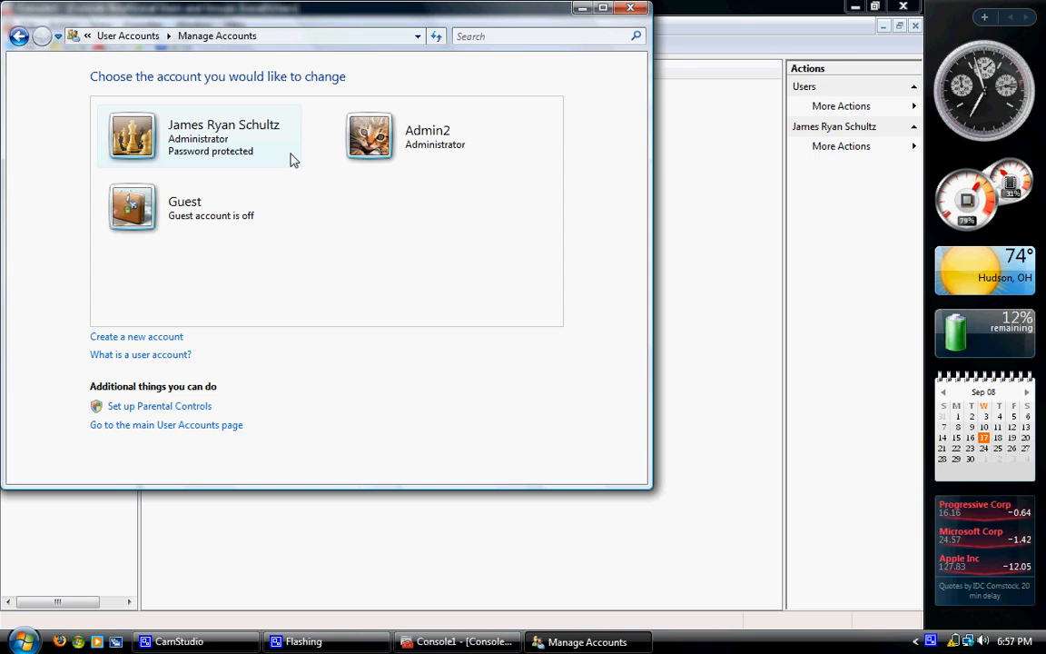
click(427, 136)
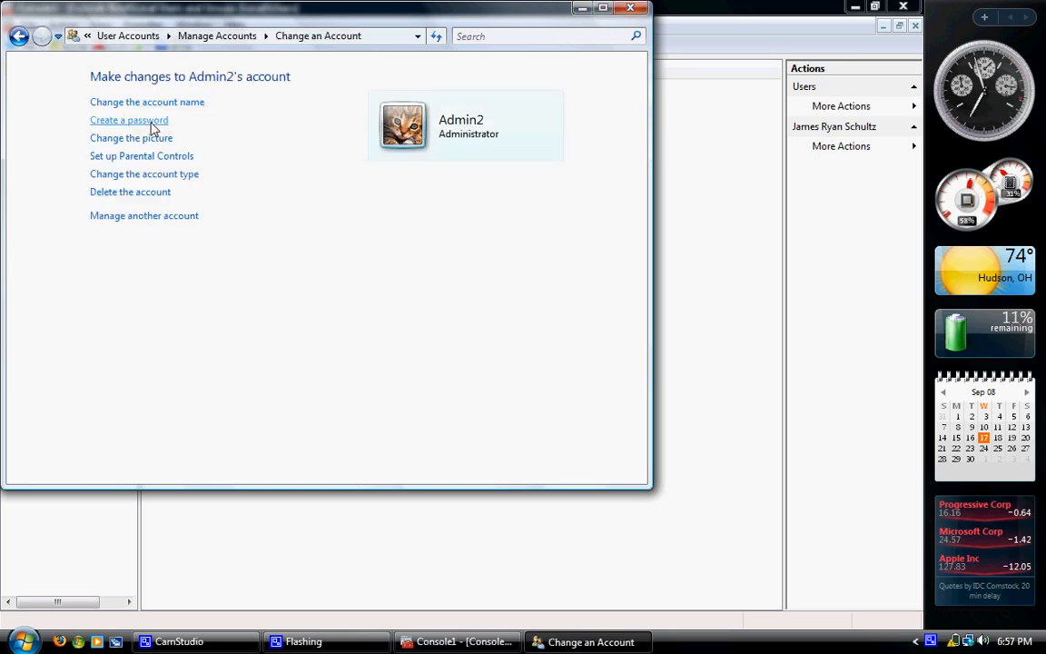
click(127, 120)
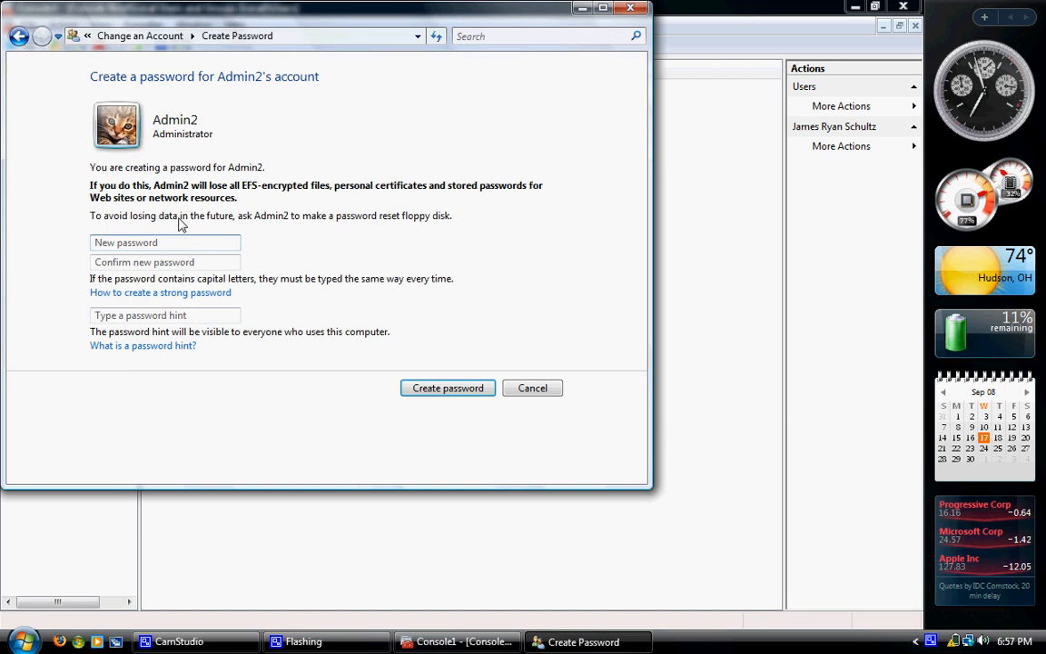
text(•)
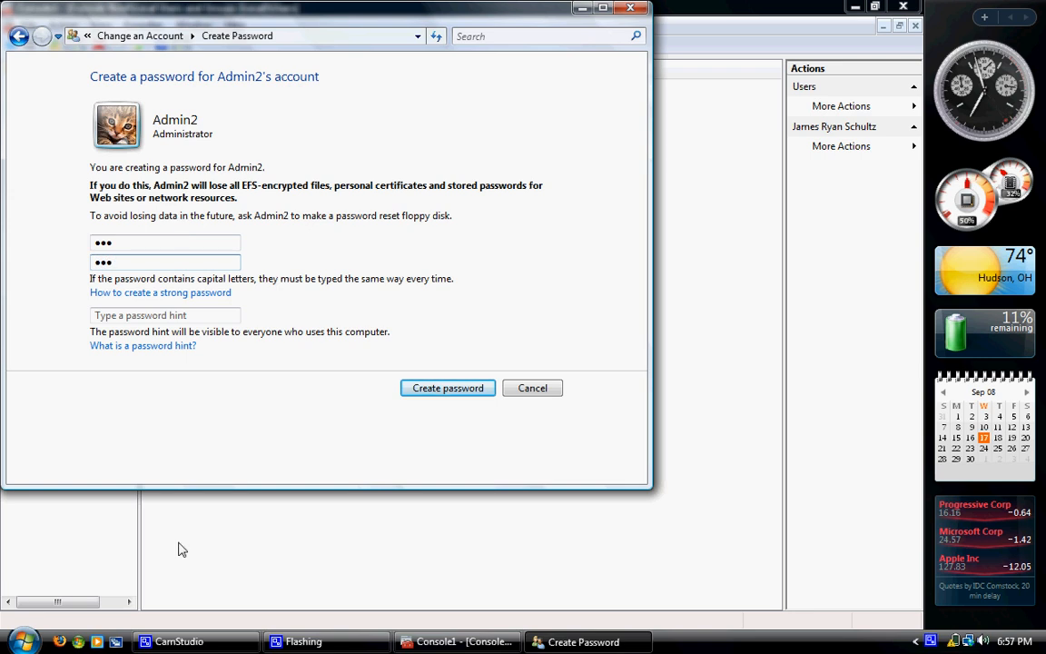
click(446, 388)
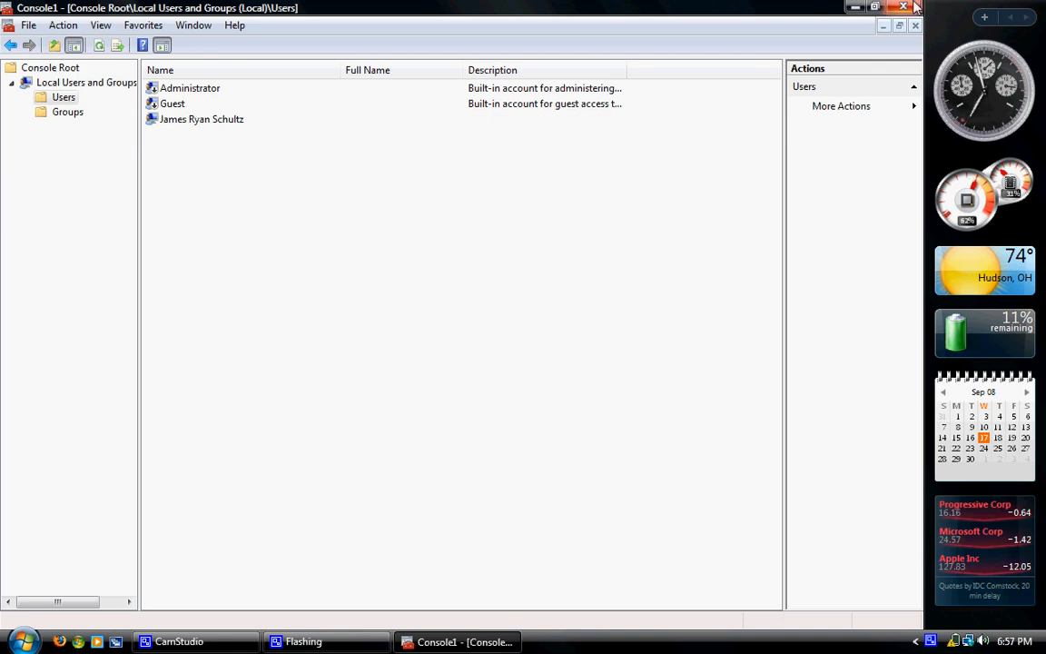
Discard the console unsaved and re-add Local Users and Groups for the local computer so Admin2 appears.
click(915, 7)
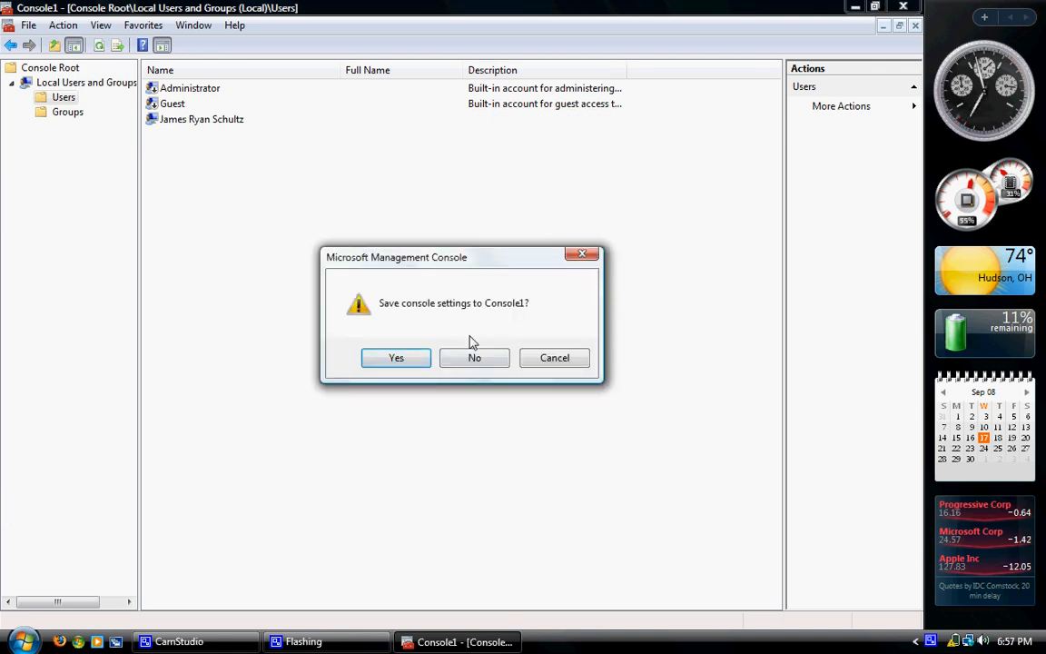
click(474, 356)
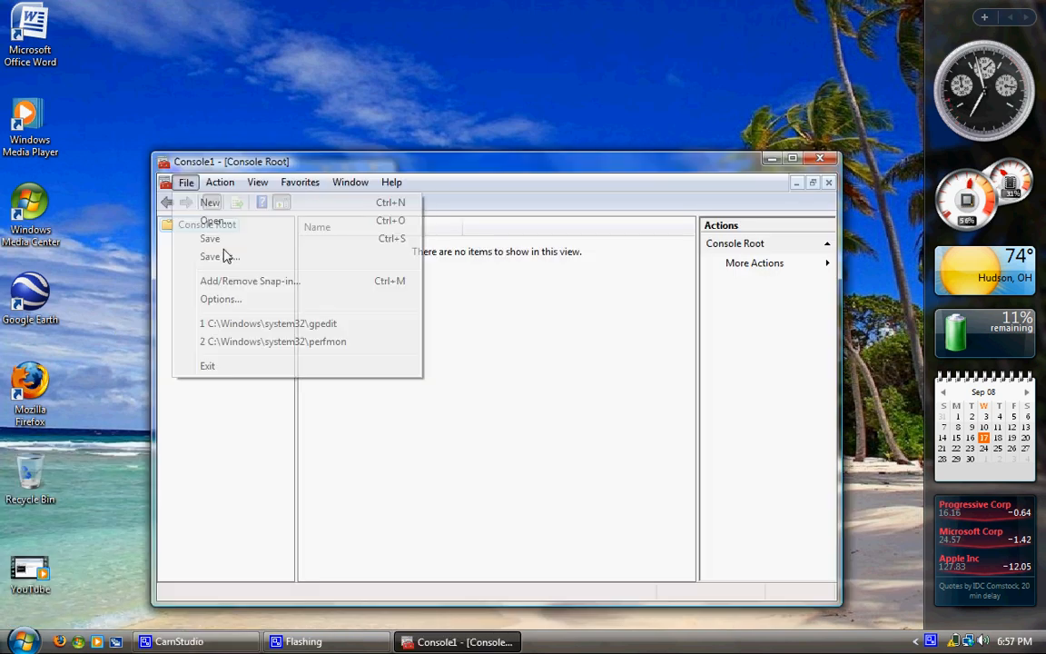
click(249, 279)
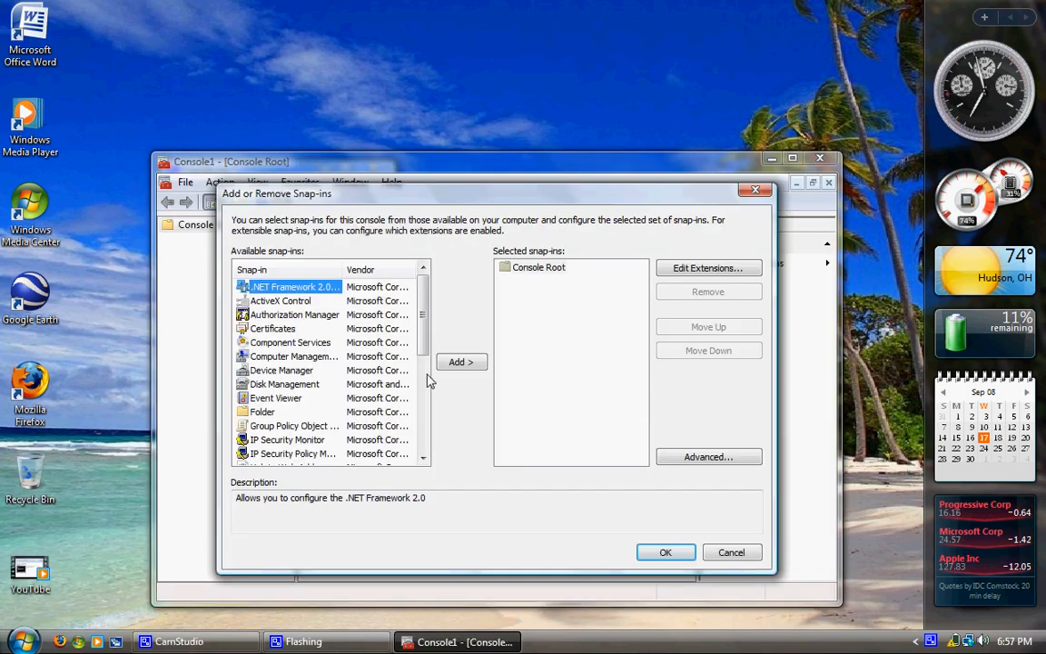
click(461, 363)
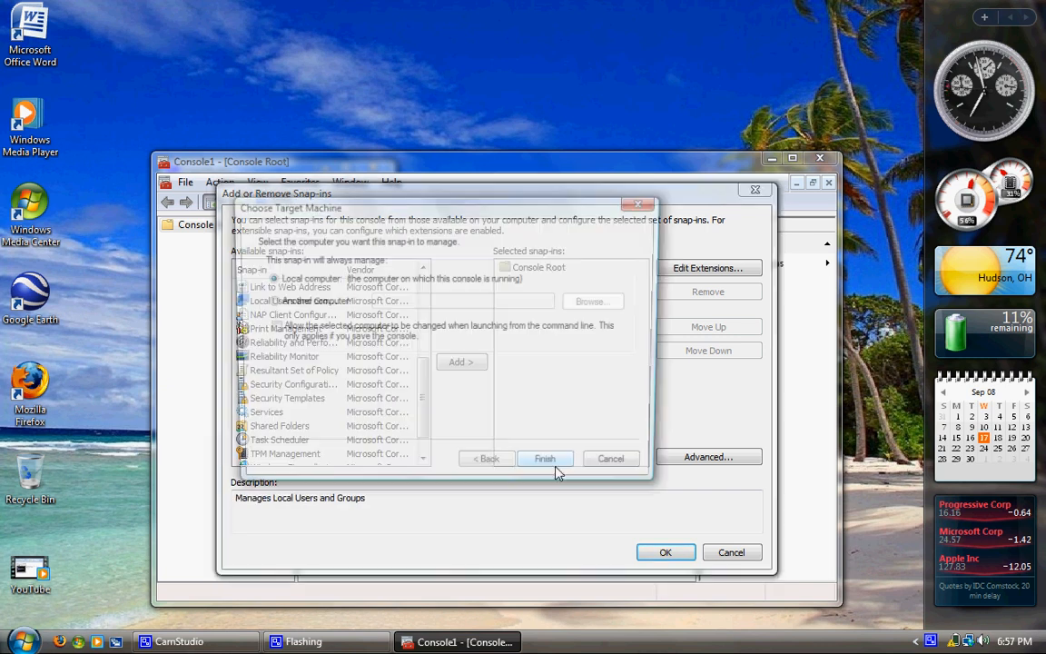
click(545, 458)
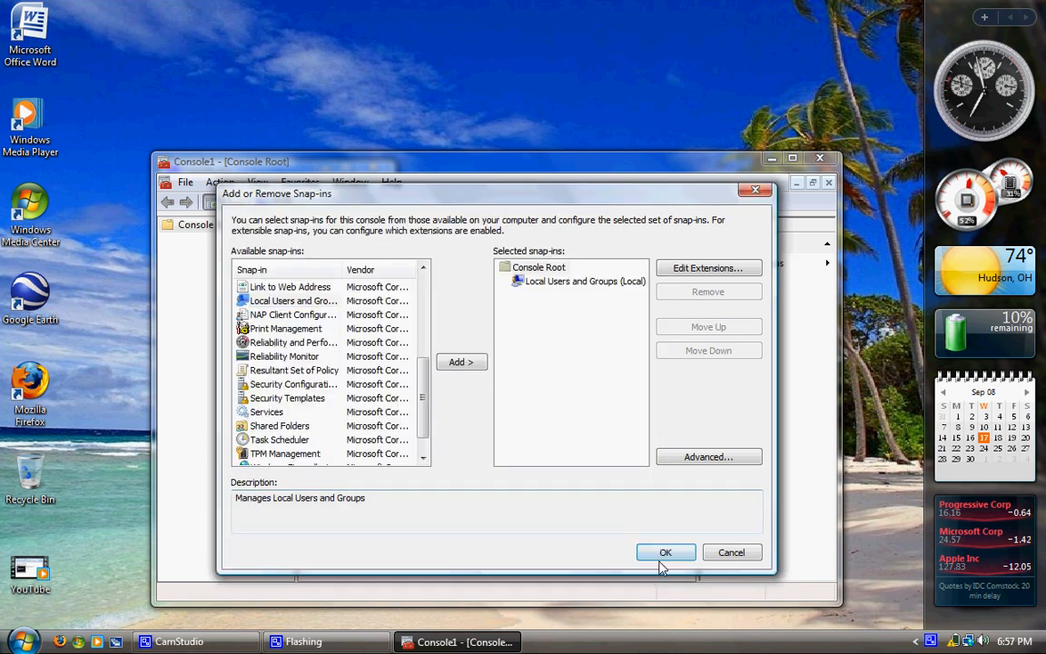
click(664, 552)
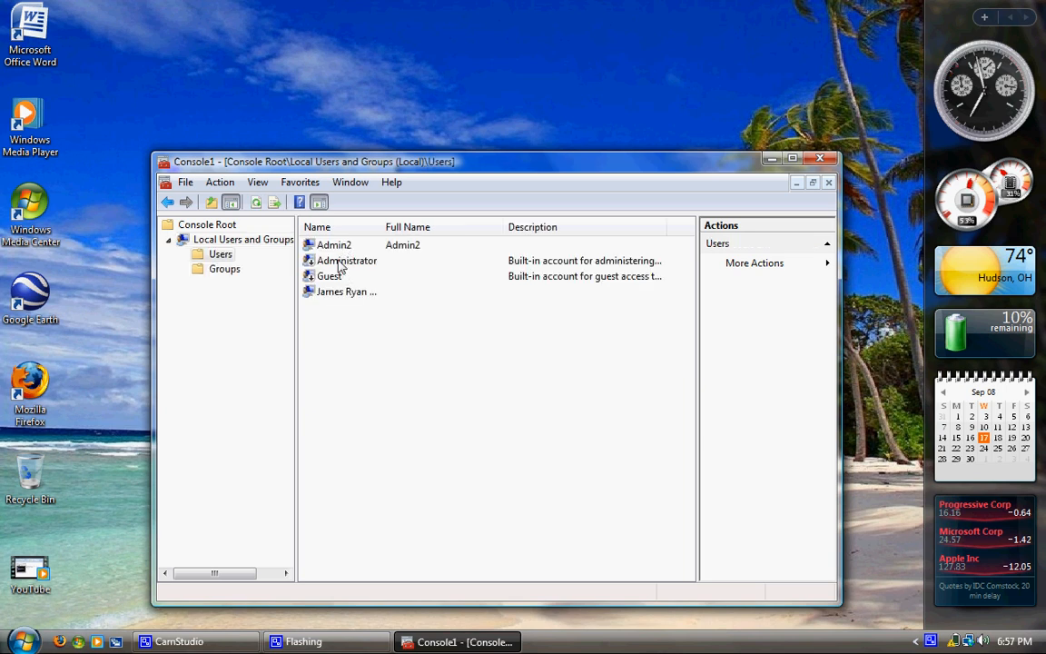
Use Set Password on Admin2, proceed past the warning, and confirm a new password.
right_click(334, 243)
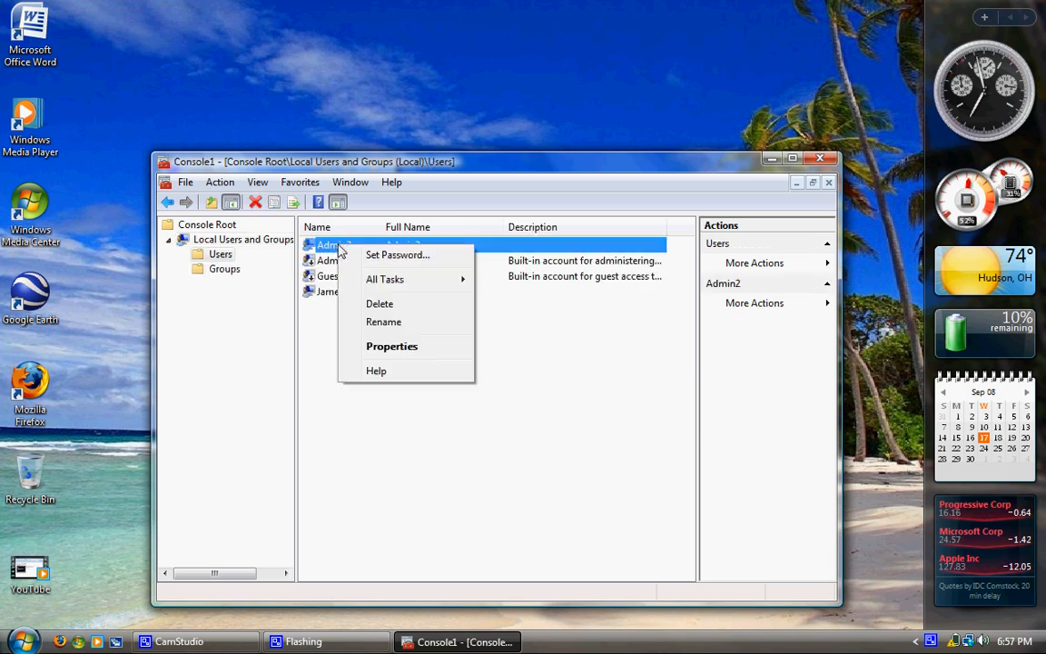
click(16, 641)
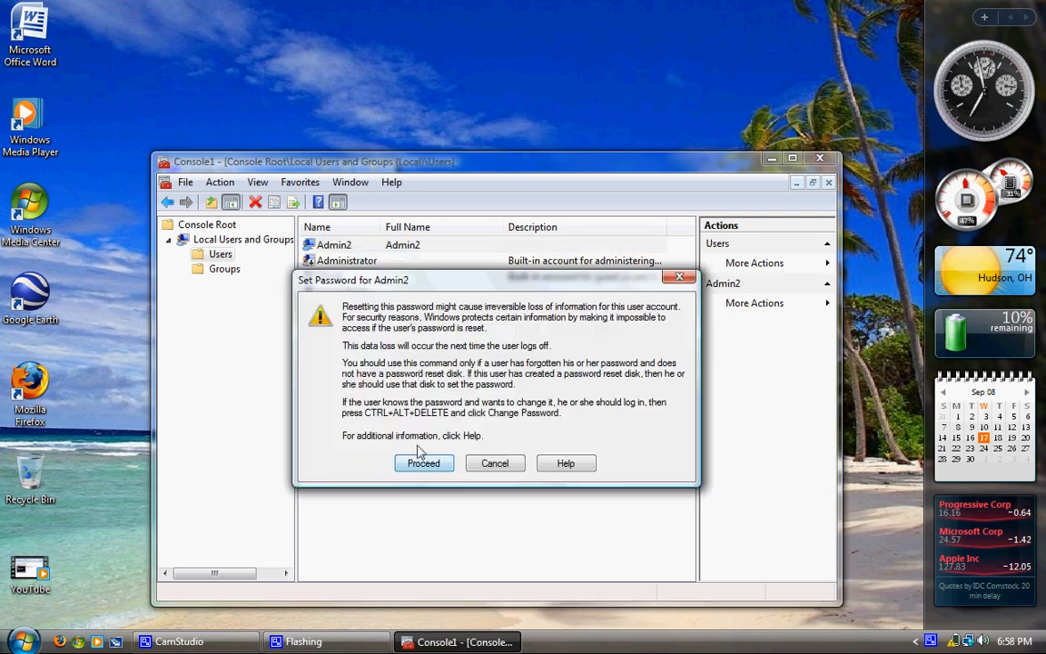
click(423, 463)
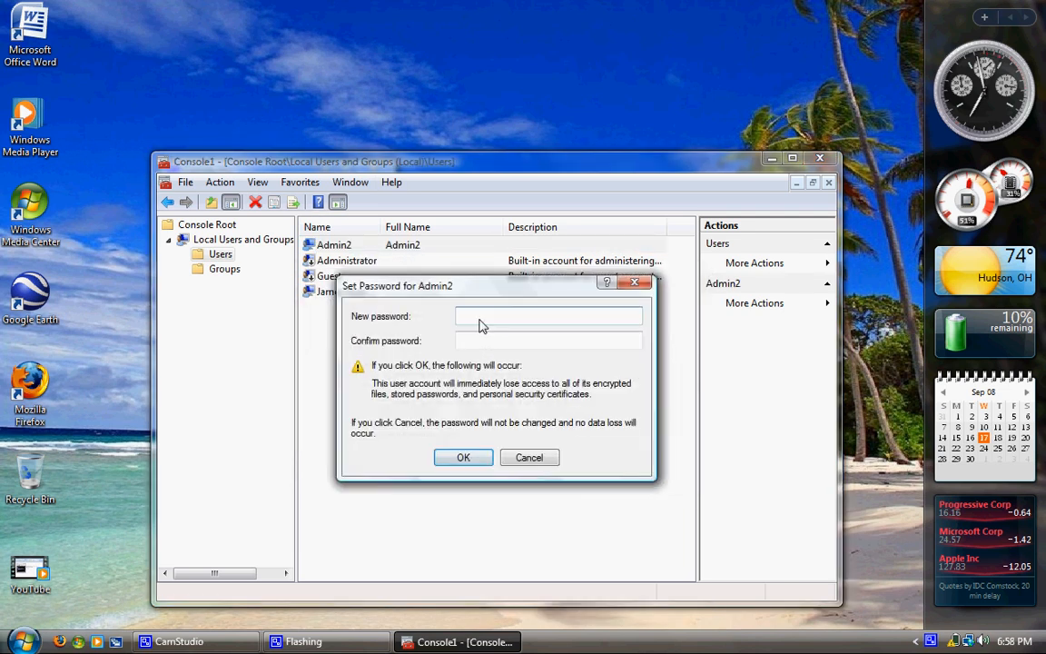
text(•)
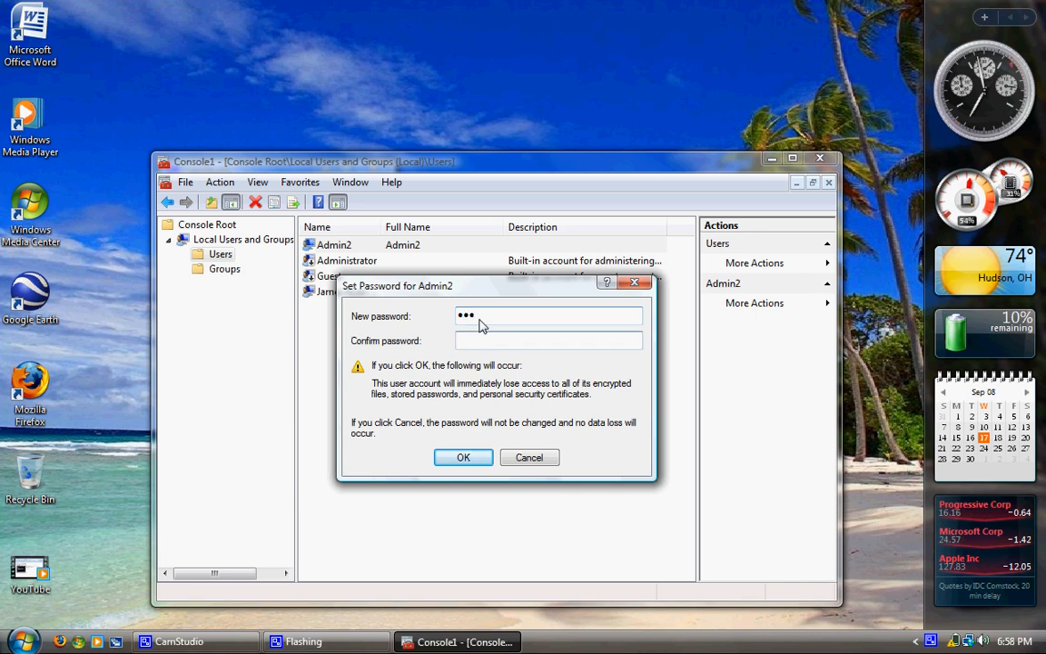
click(463, 457)
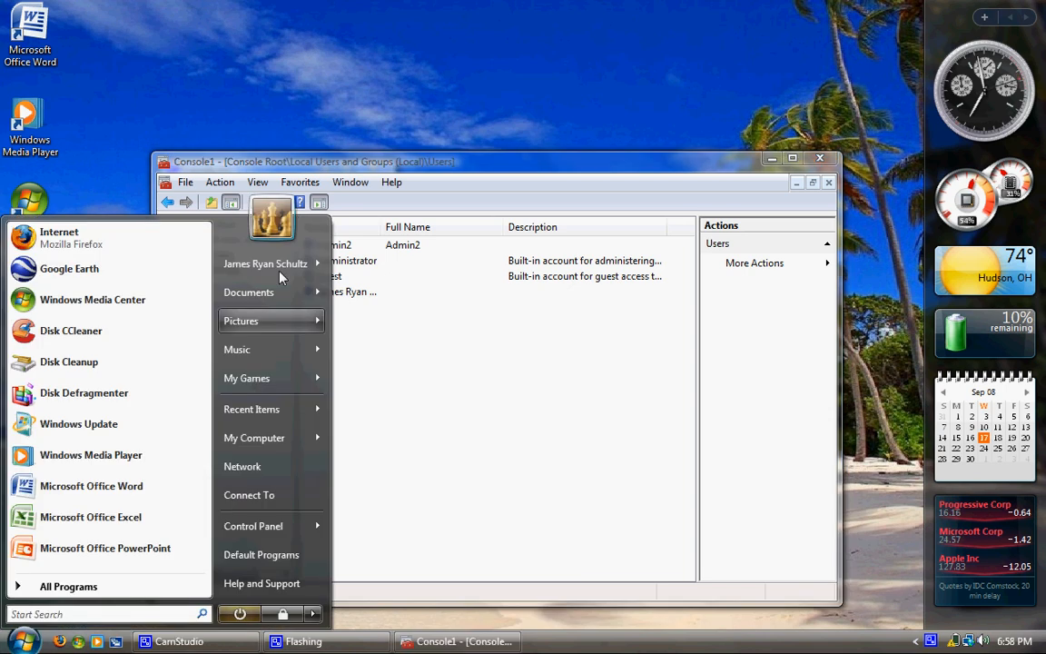
From the Start menu user picture, go to Admin2 in Manage another account and start changing its password.
click(266, 261)
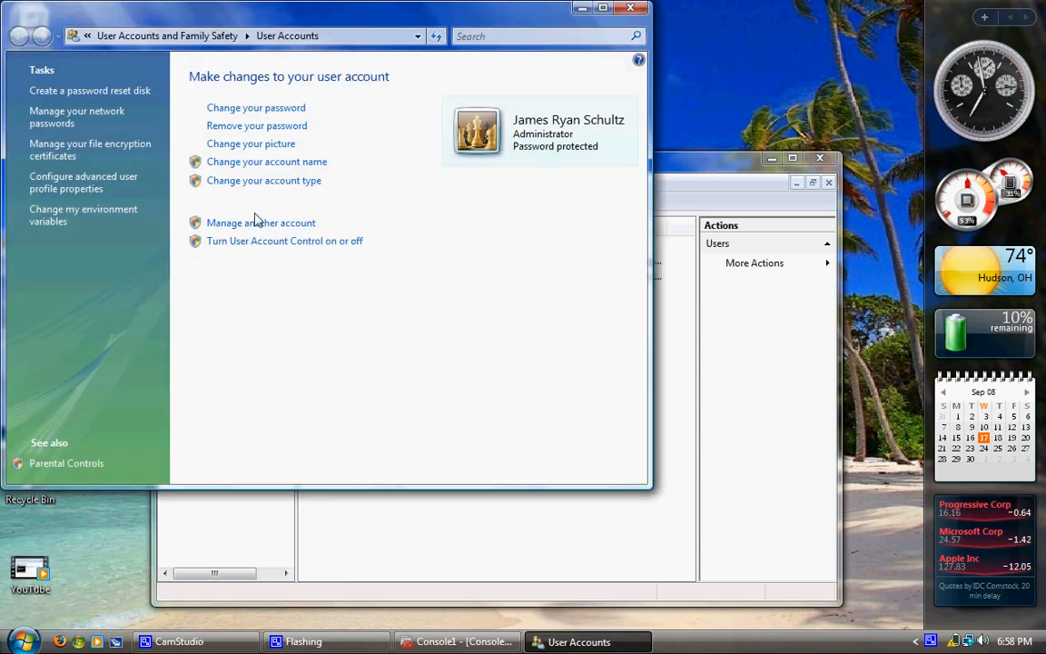
click(262, 221)
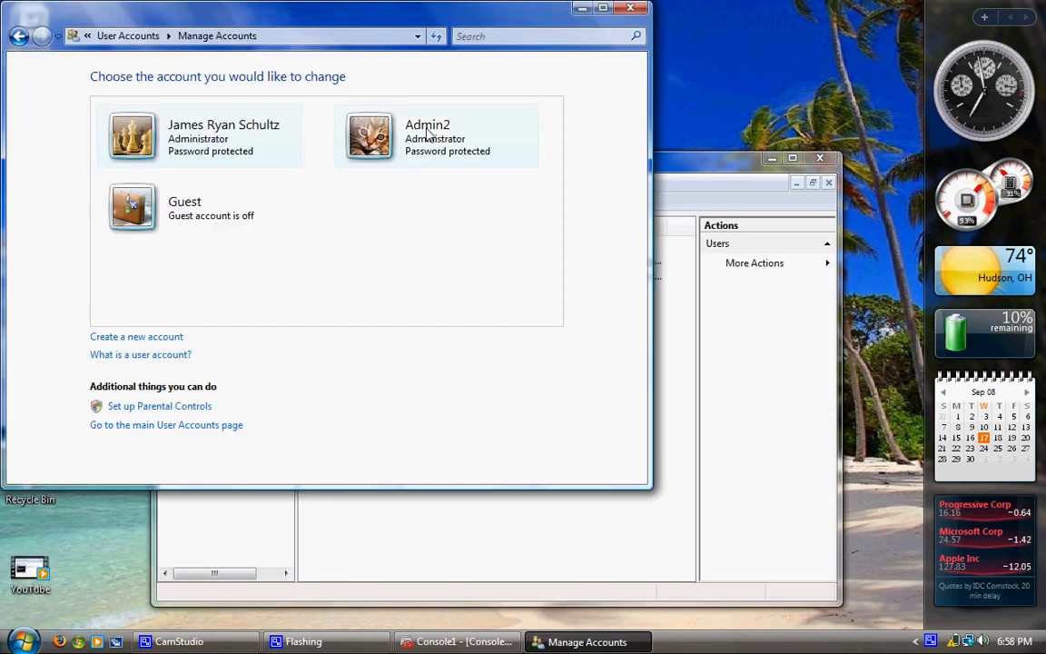
click(427, 136)
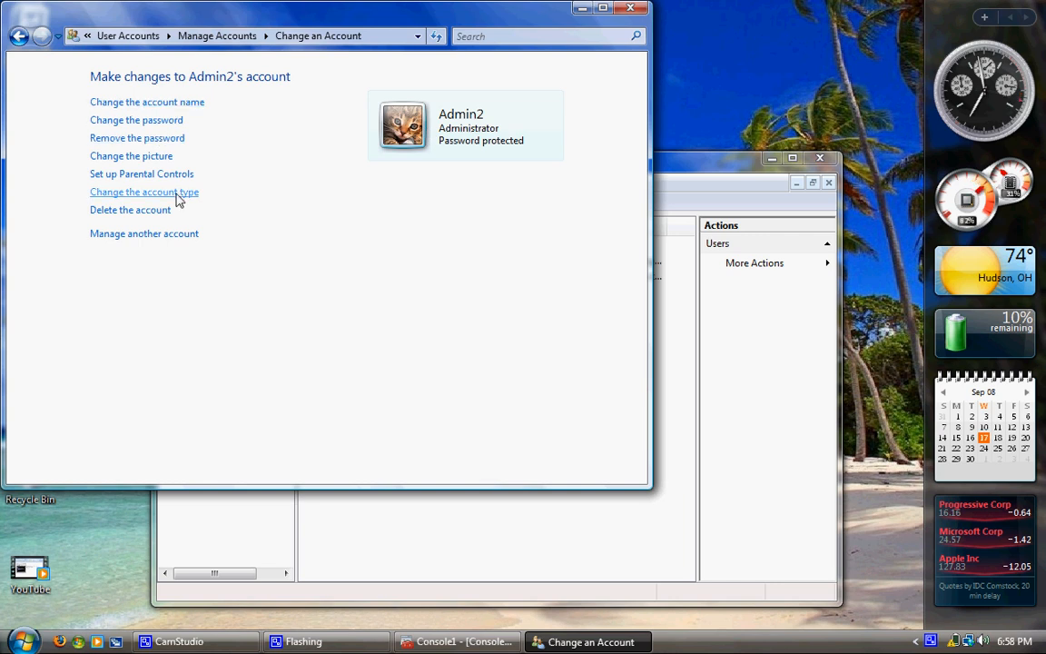
click(136, 120)
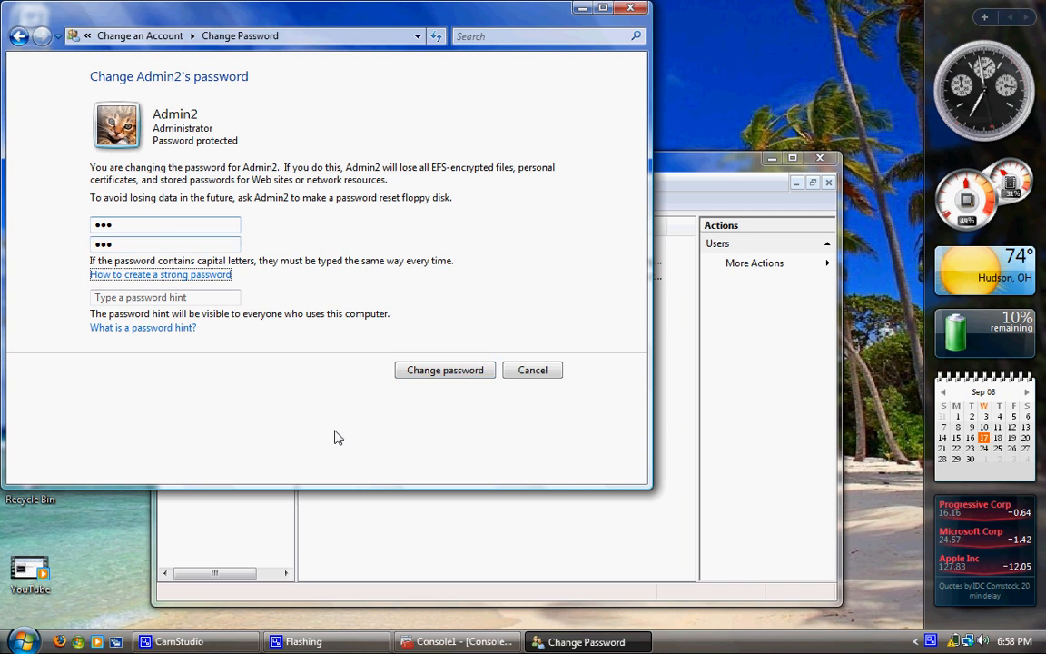
Submit a mismatched password, dismiss the do-not-match error, cancel the change and close User Accounts.
click(445, 371)
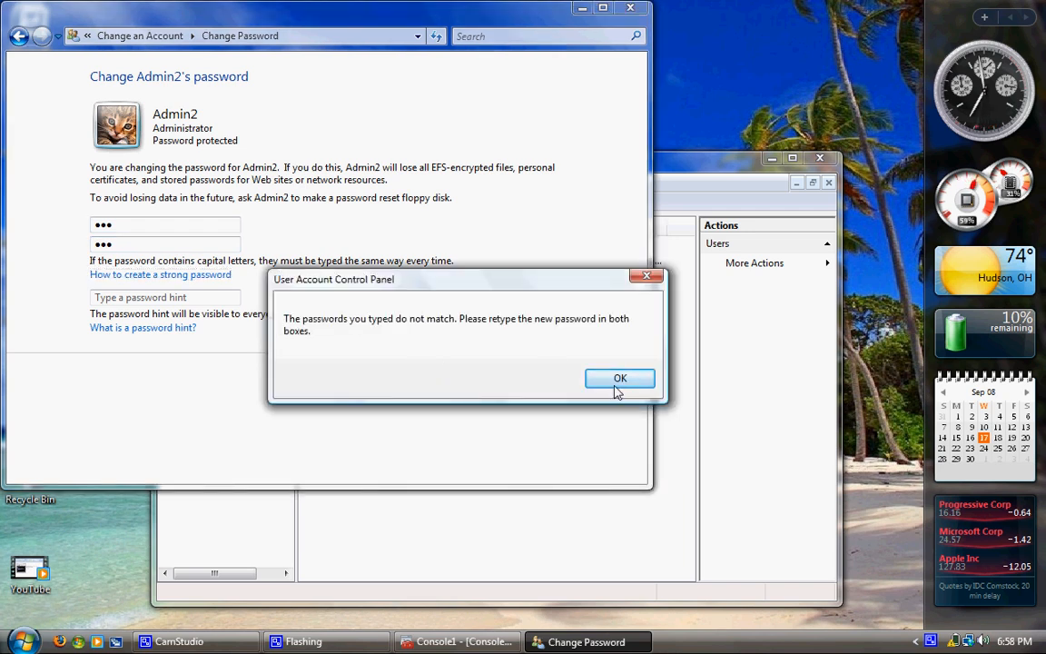
click(621, 377)
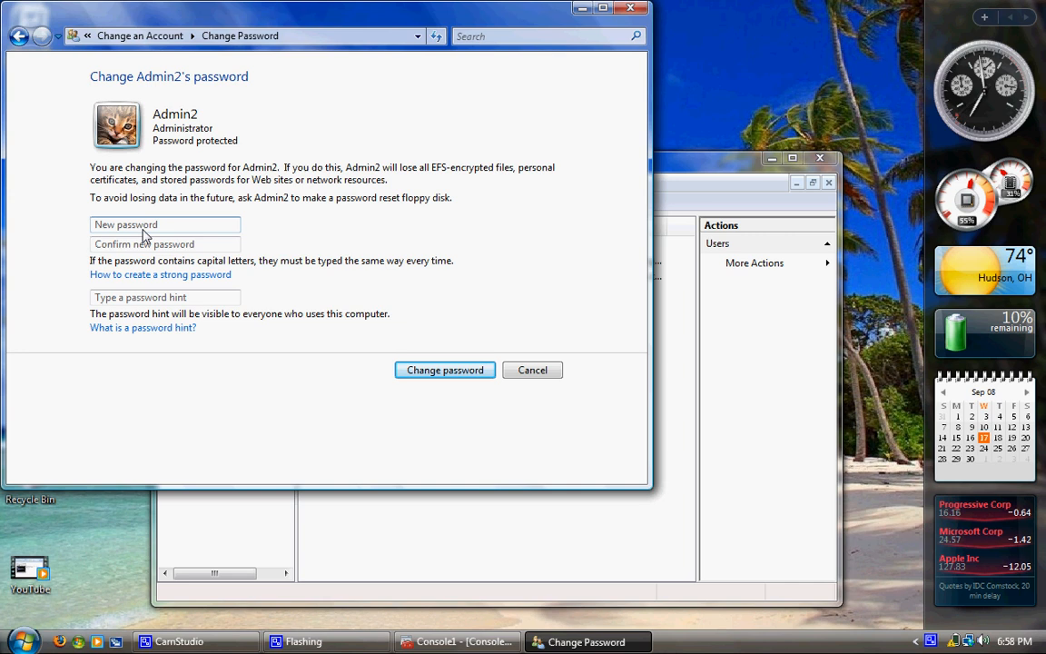
mouse_move(535, 334)
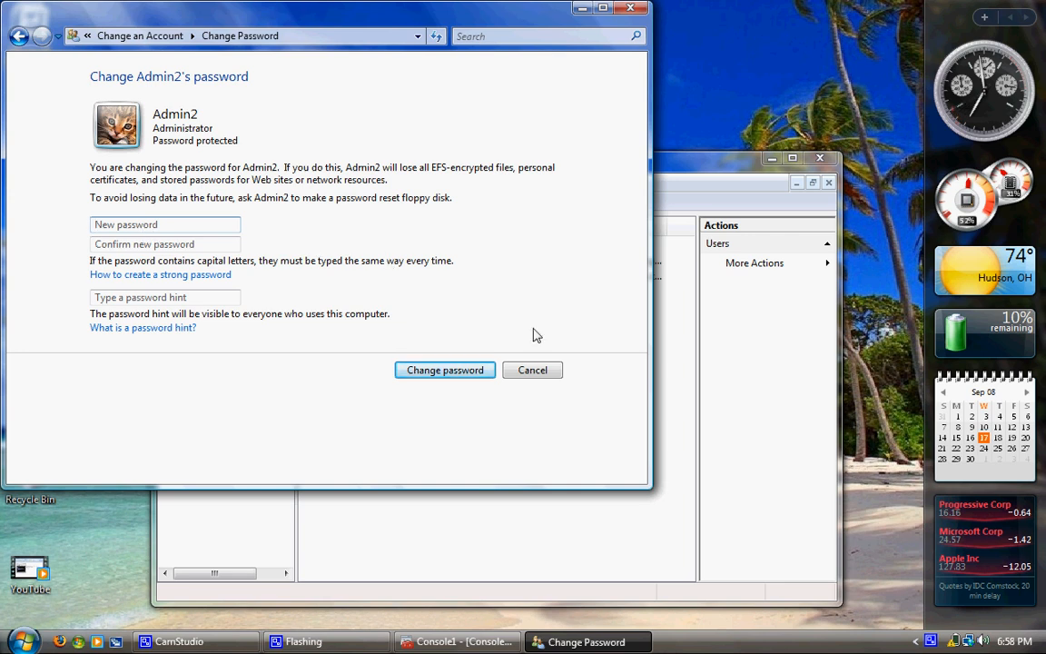
click(532, 370)
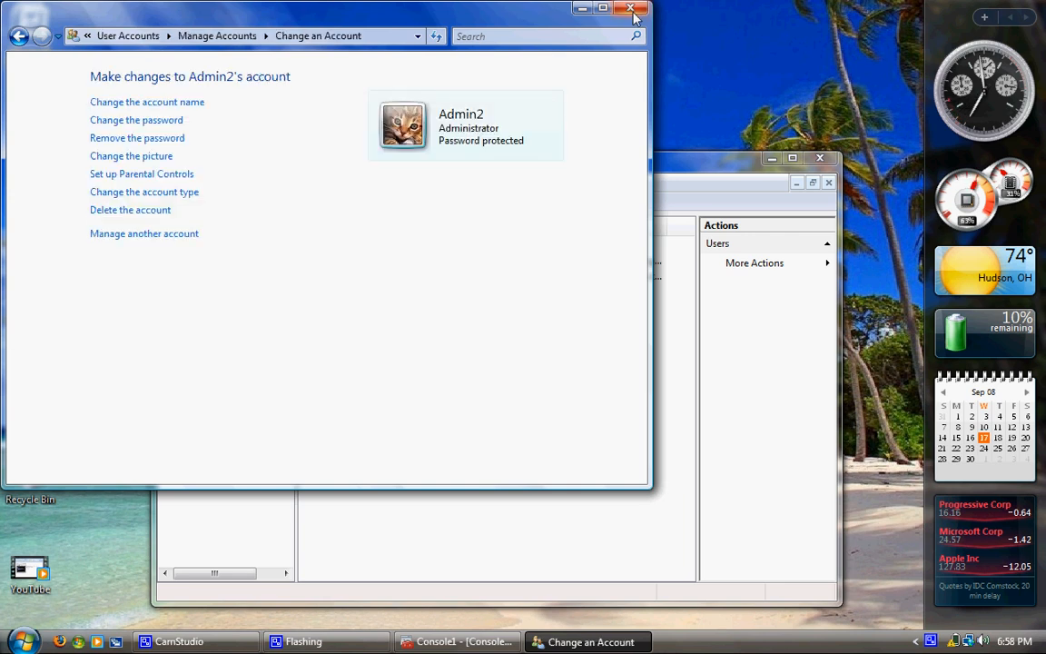
click(630, 7)
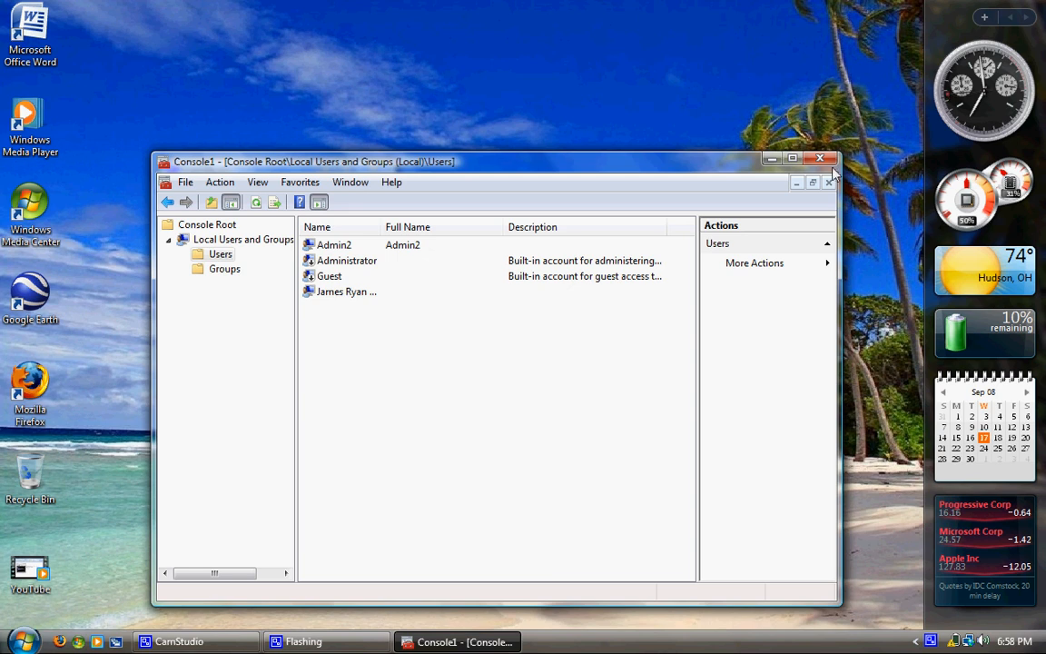